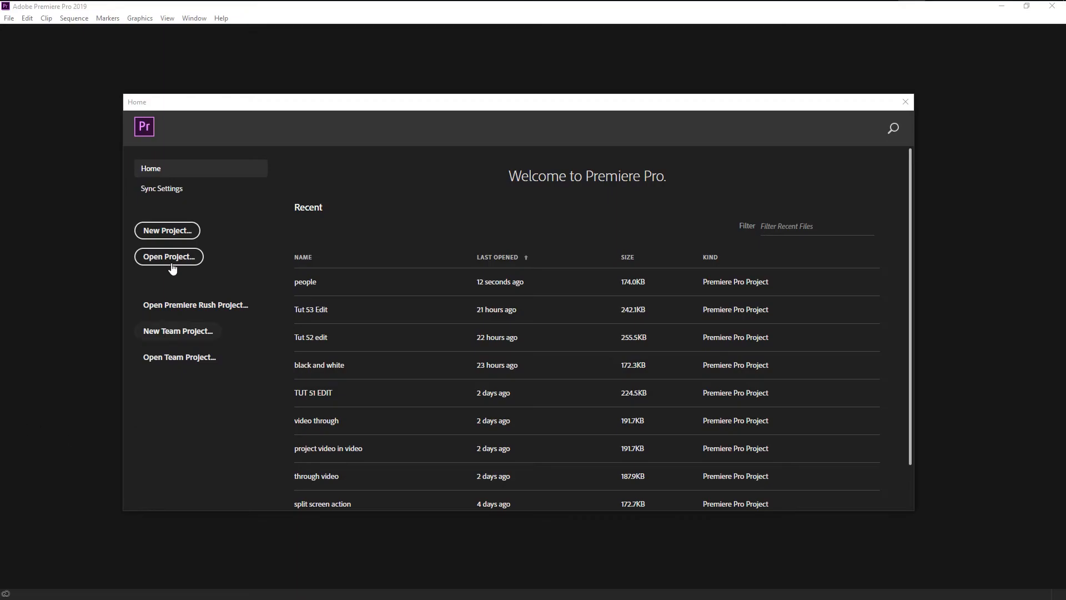
Create a new project named censor and confirm its location.
left_click(169, 257)
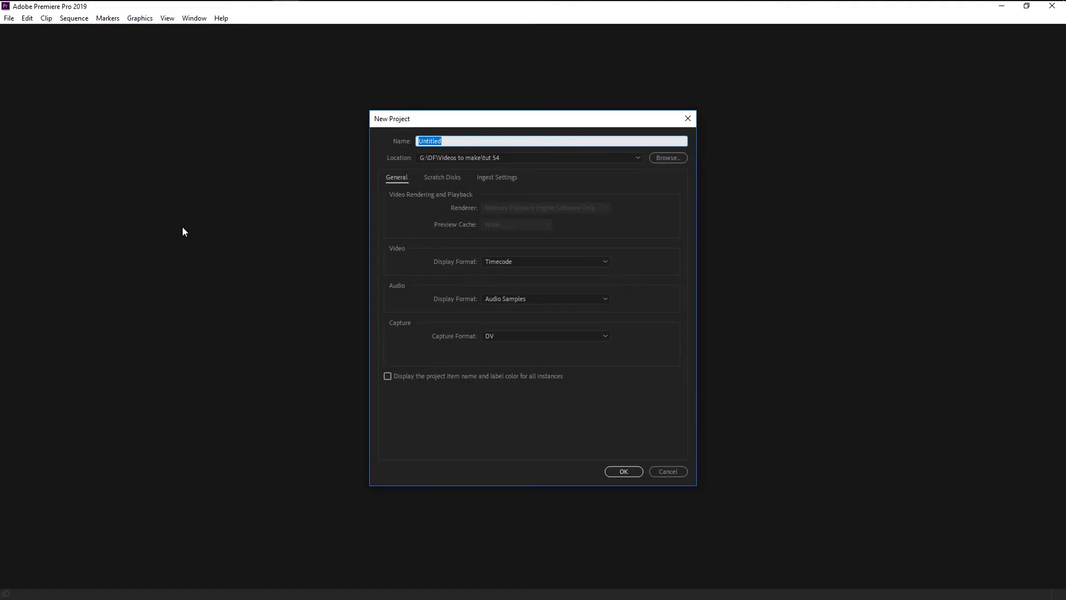
left_click(622, 471)
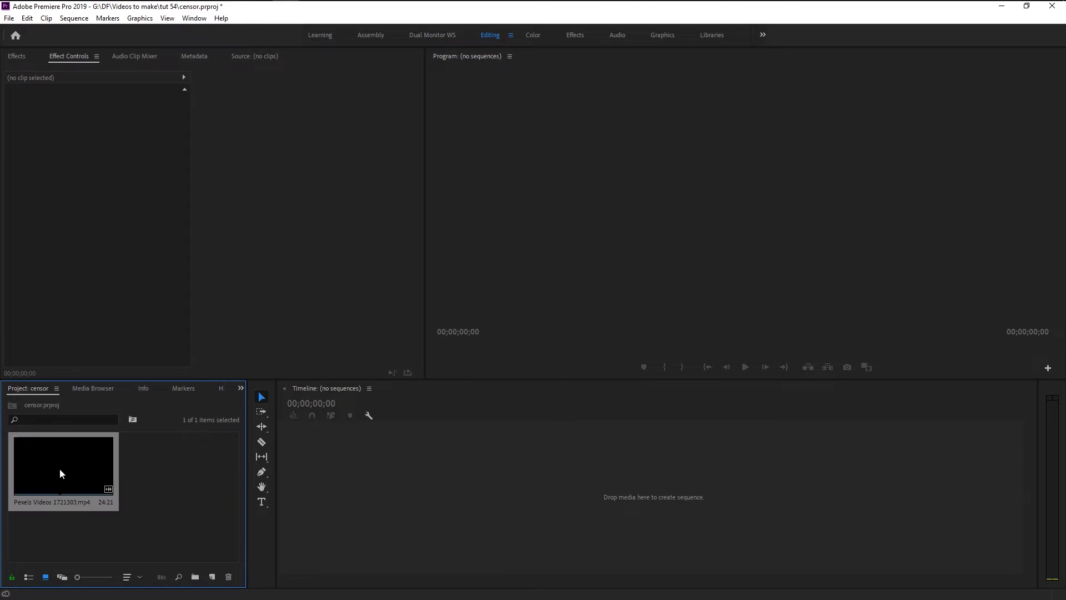
mouse_move(510, 473)
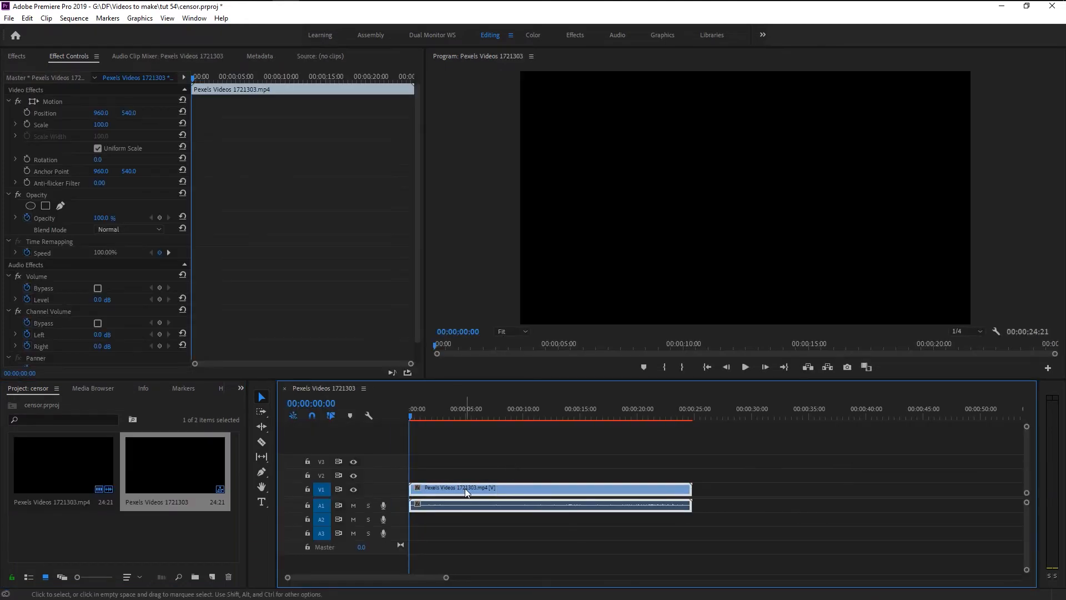
Make a sequence from the crowd clip trimmed to 00:00:12:08 and preview it.
left_click(744, 367)
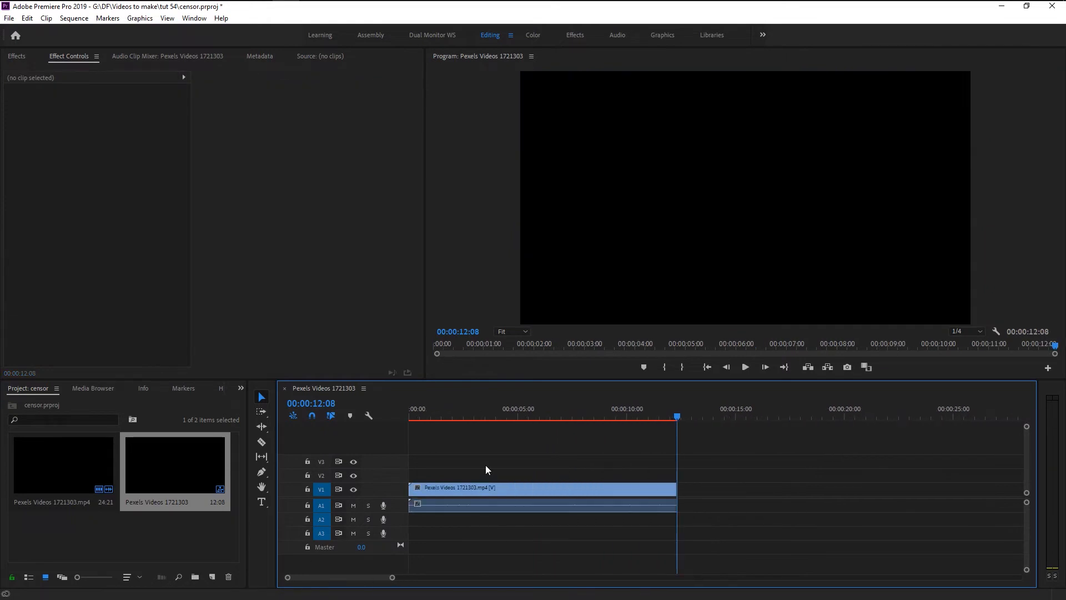
left_click(457, 417)
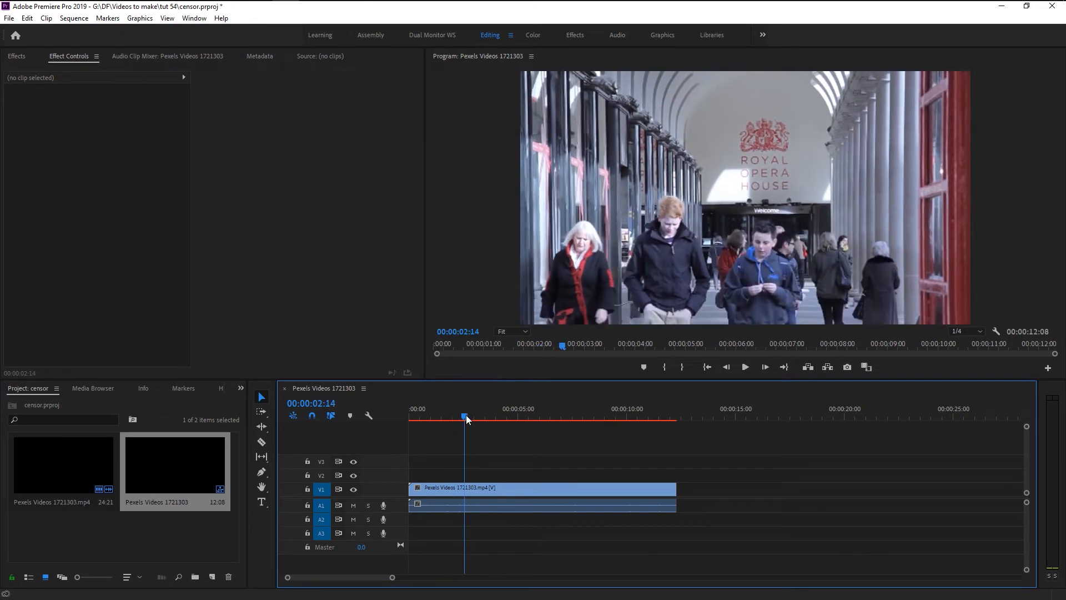
left_click_drag(464, 416, 480, 416)
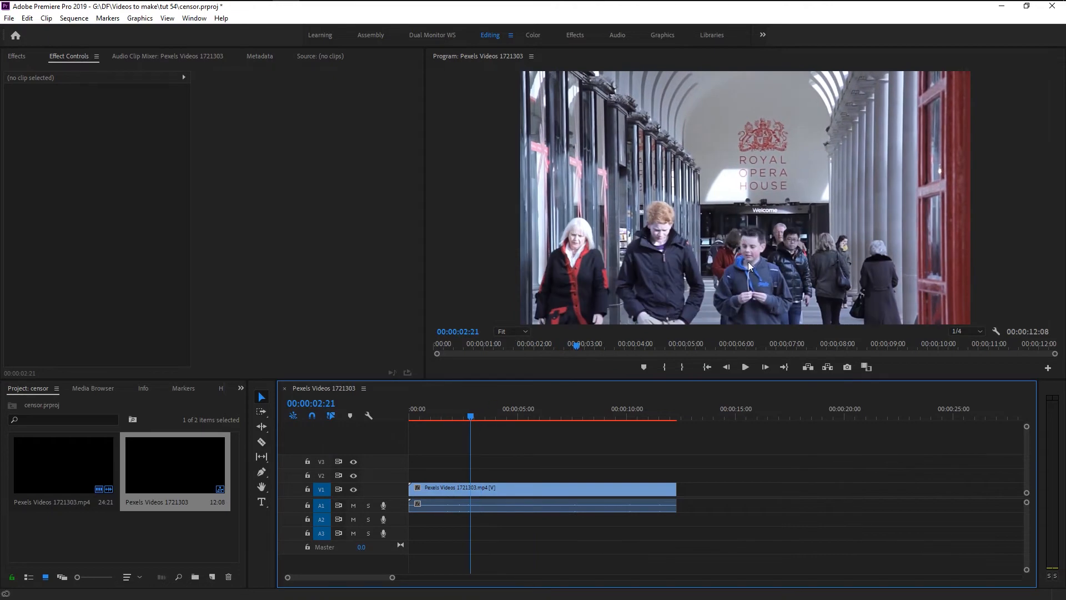
mouse_move(760, 264)
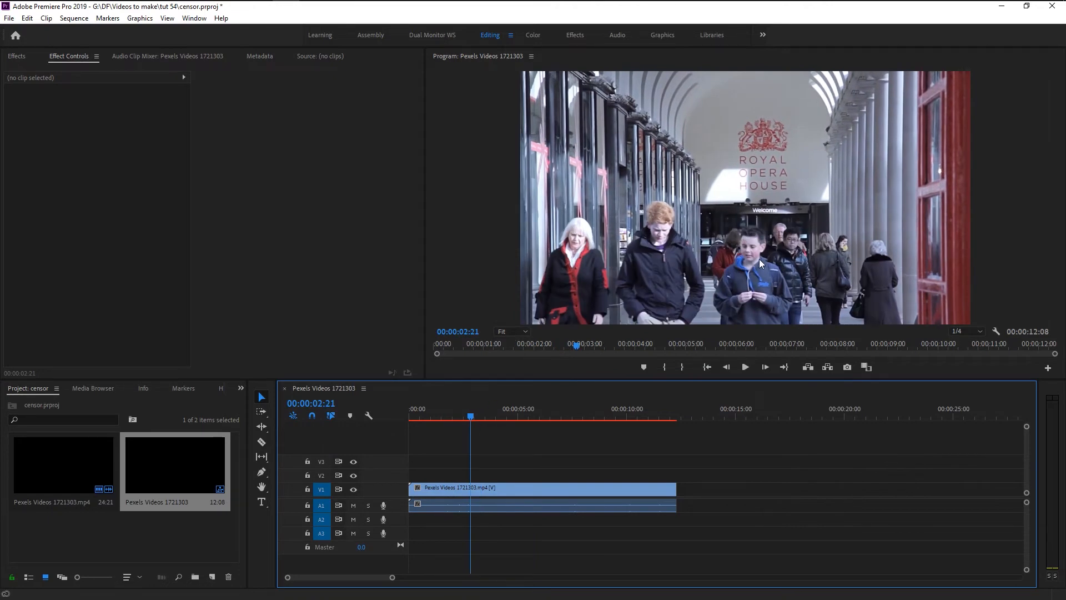
Show the Program monitor preview at 100 percent zoom.
left_click(511, 331)
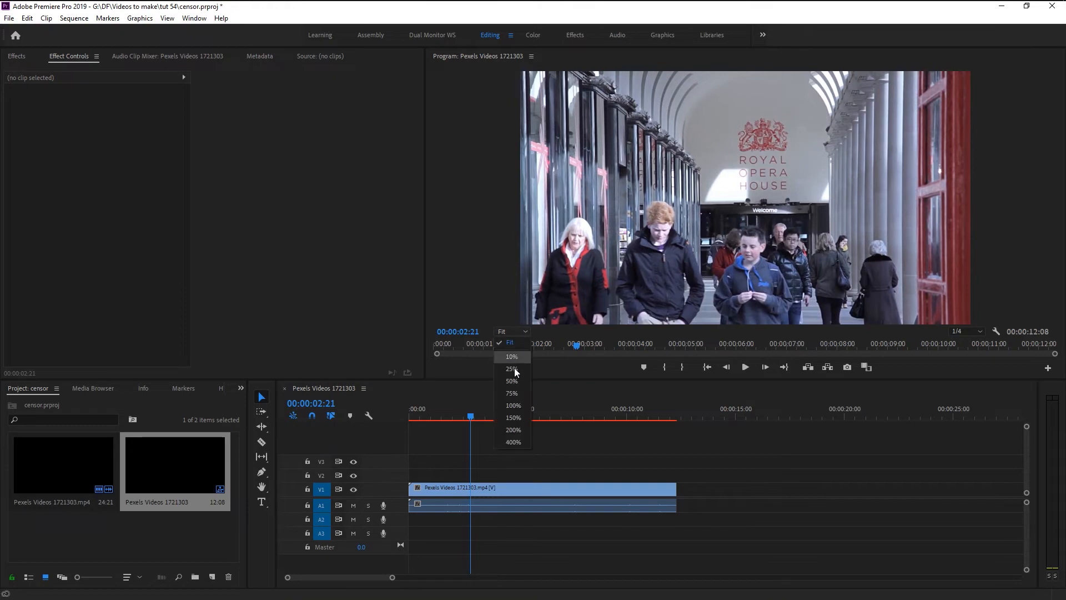
left_click(511, 405)
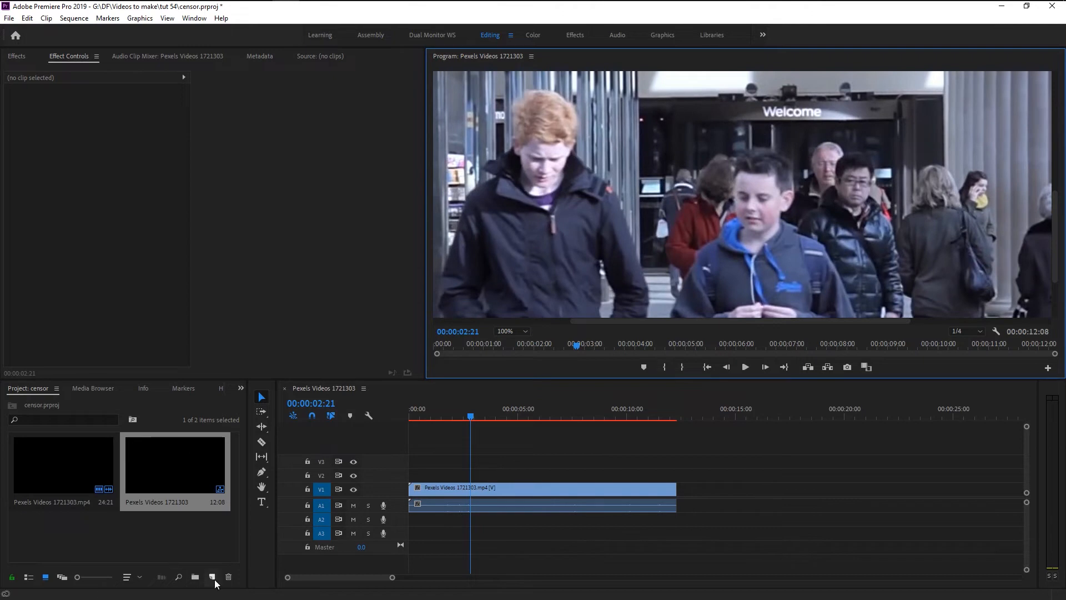
Create an adjustment layer named censor and place it on V2 above the footage.
left_click(211, 576)
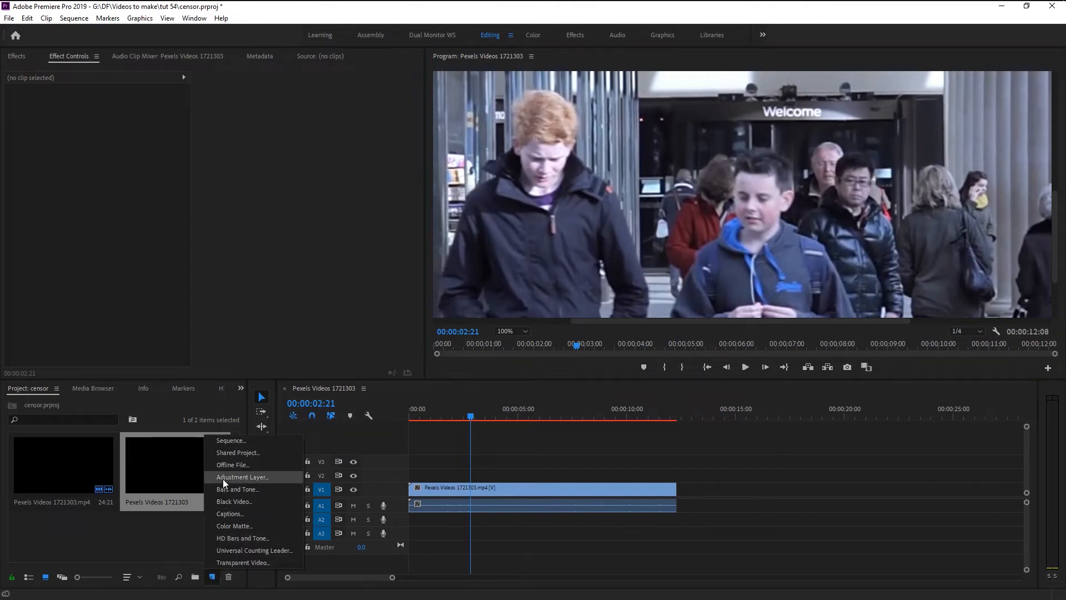
left_click(242, 476)
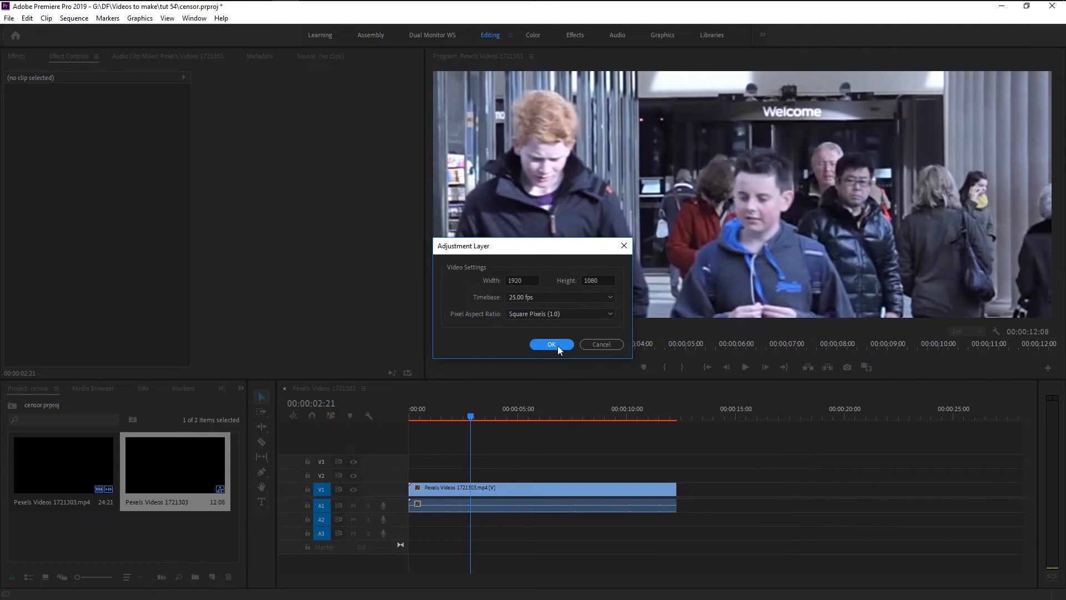
left_click(552, 344)
type("censor")
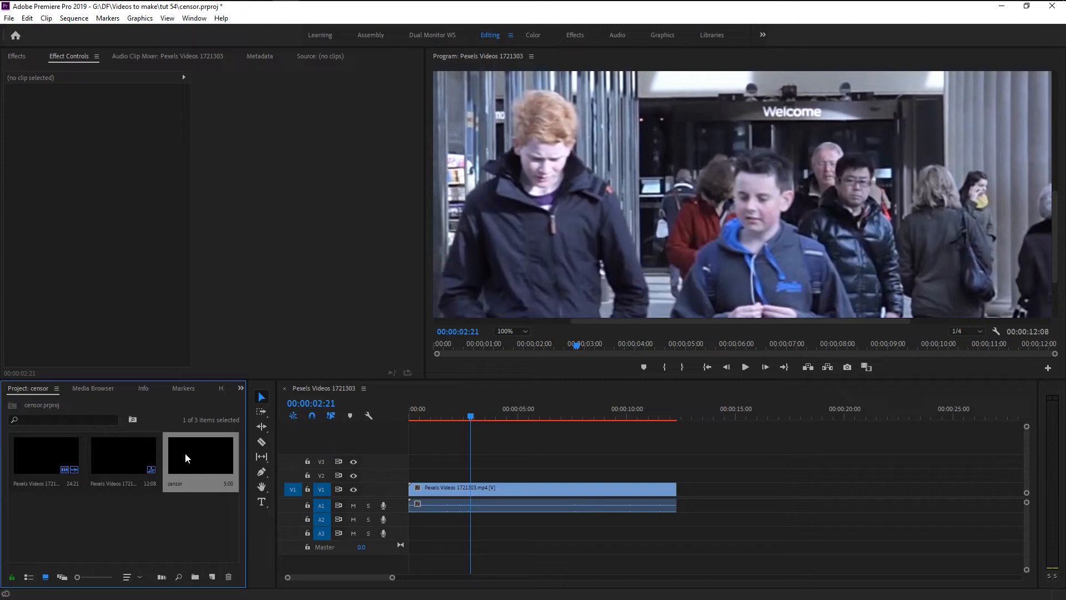
left_click_drag(199, 452, 462, 474)
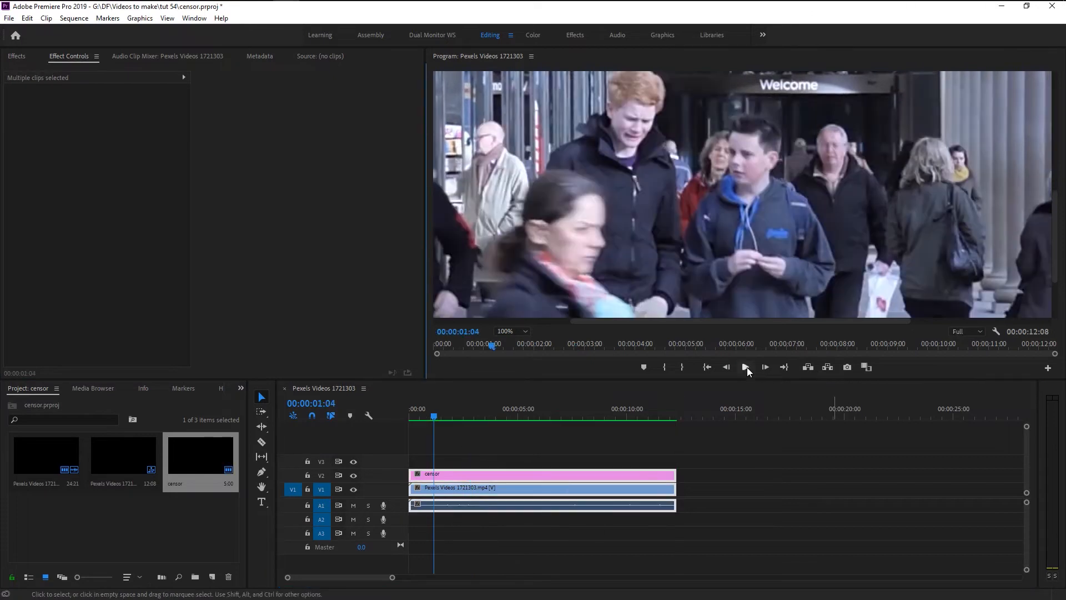
Zoom the preview to 200% and draw an Opacity pen mask around the boy's face.
left_click(744, 366)
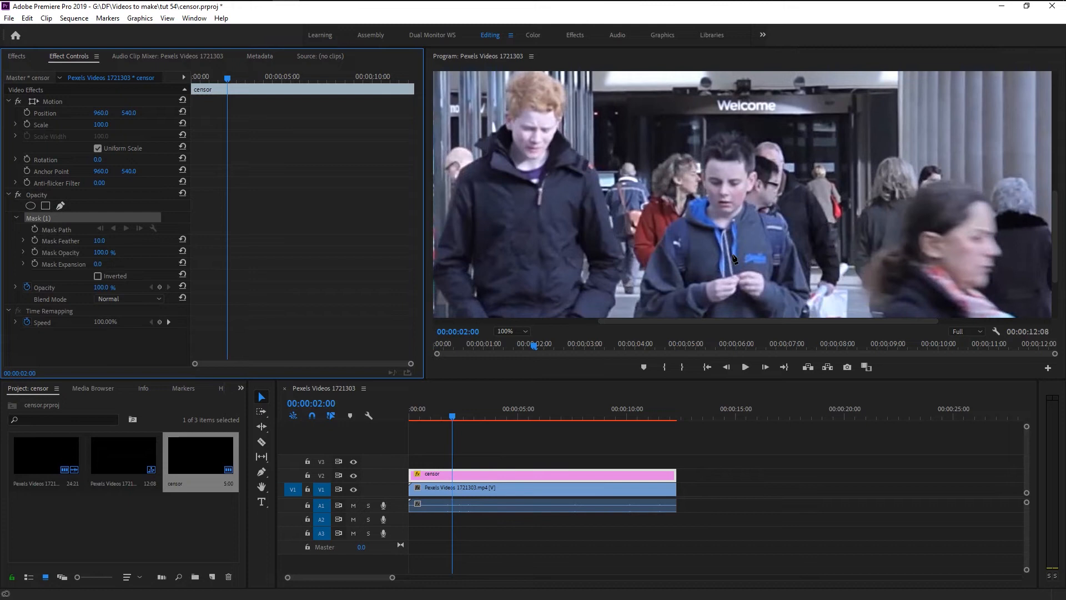
left_click(511, 331)
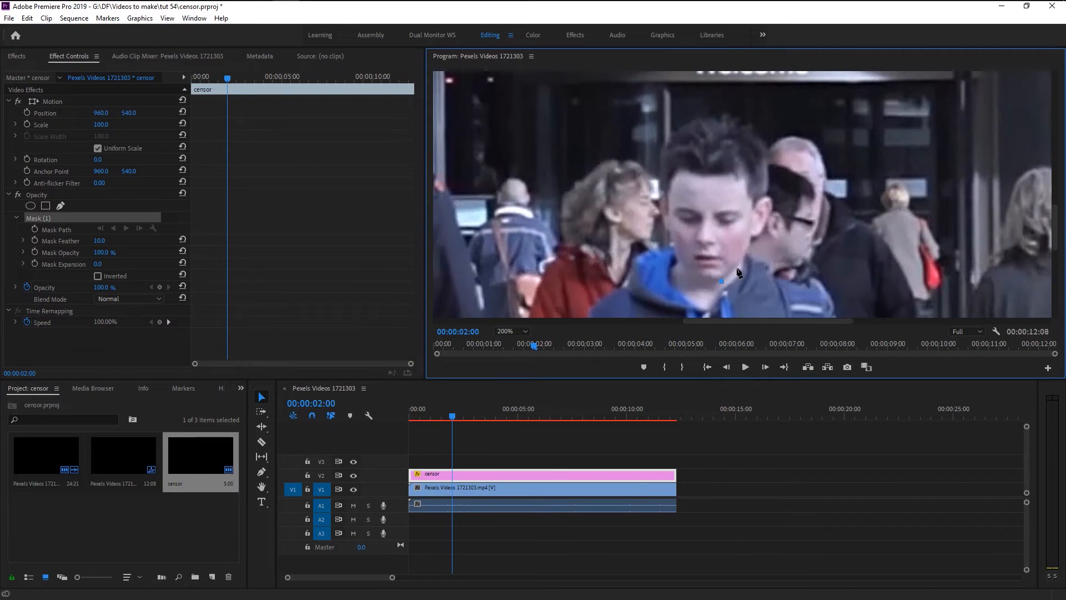
left_click_drag(722, 281, 752, 239)
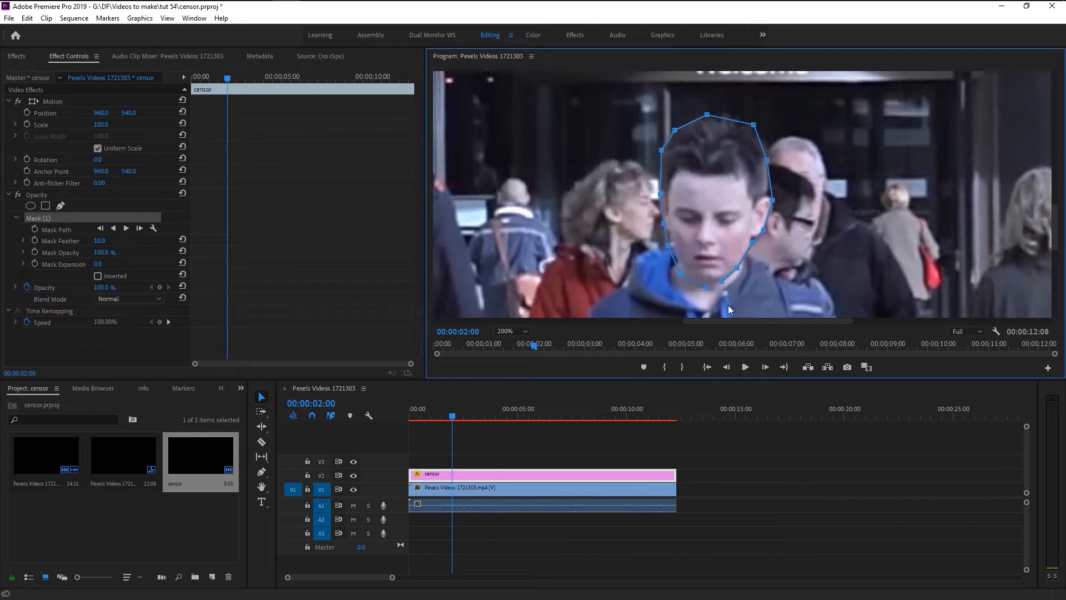
mouse_move(714, 330)
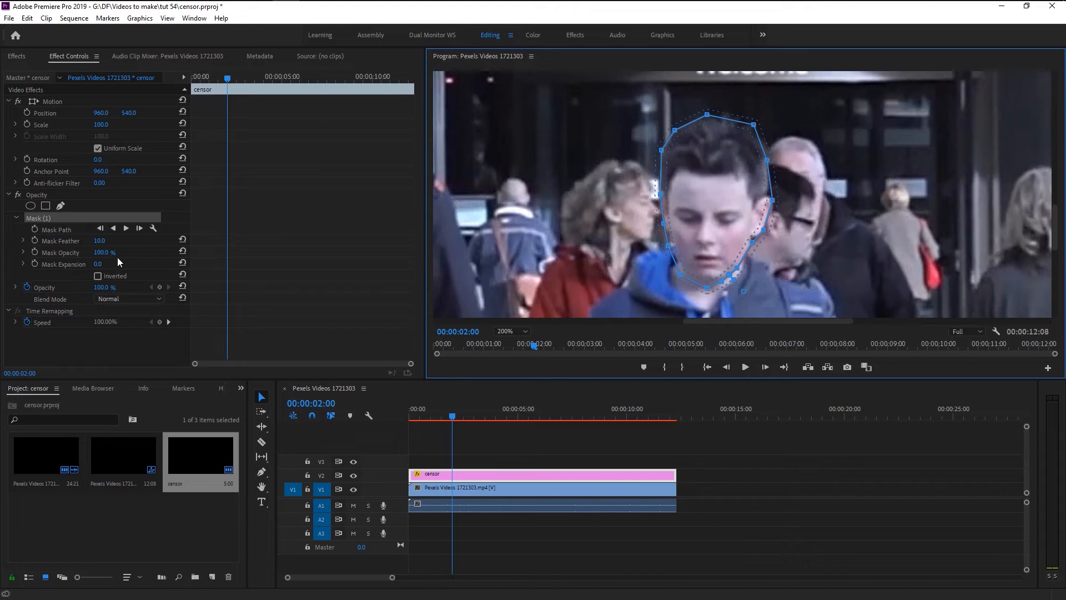
mouse_move(99, 285)
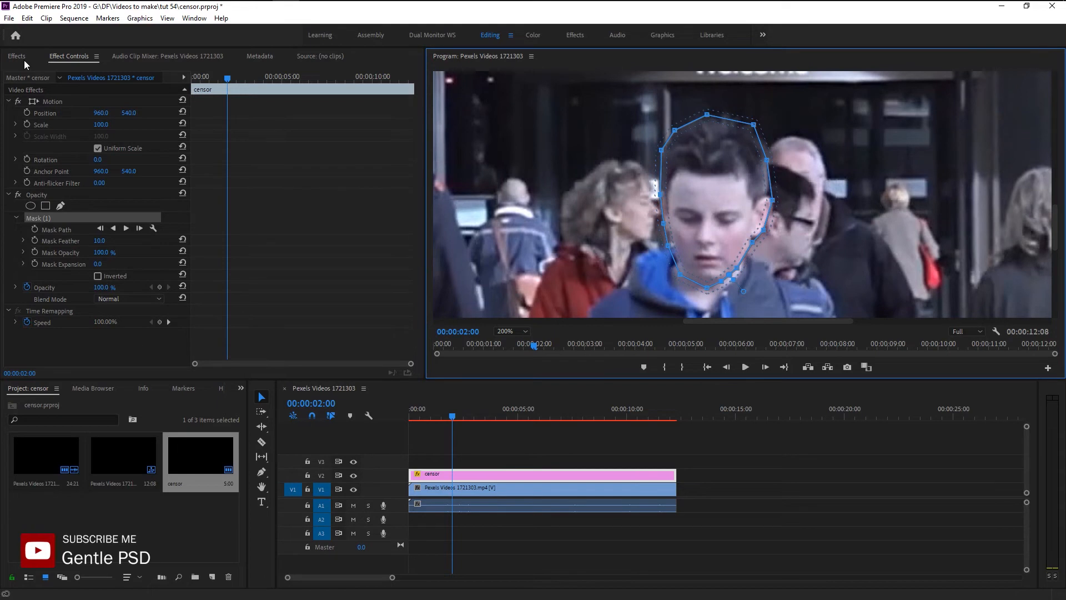
Find Gaussian Blur in Effects and apply it to the censor layer.
left_click(16, 56)
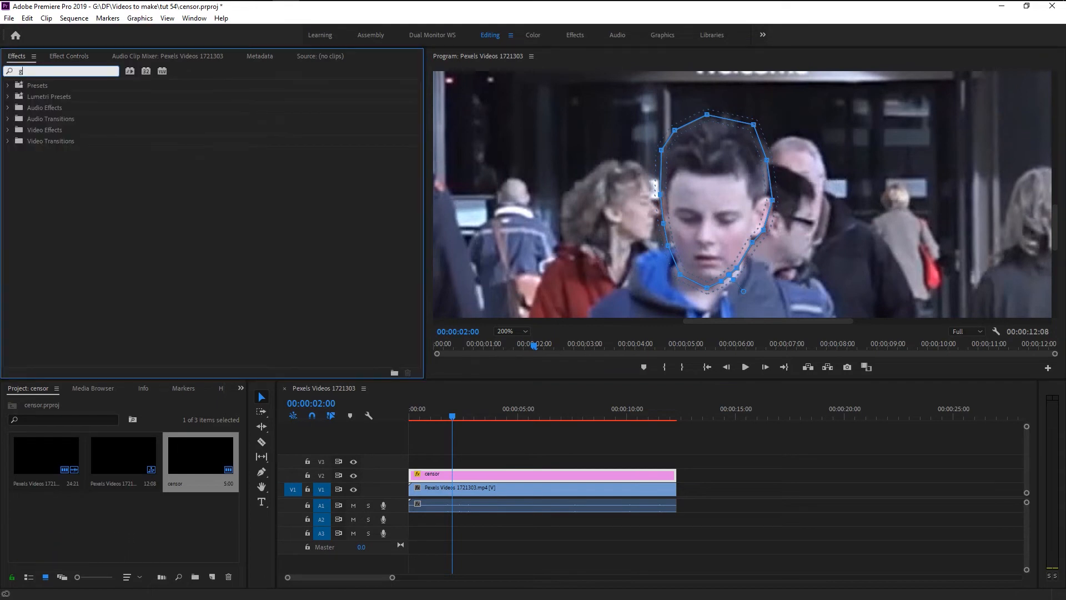
type("gauss")
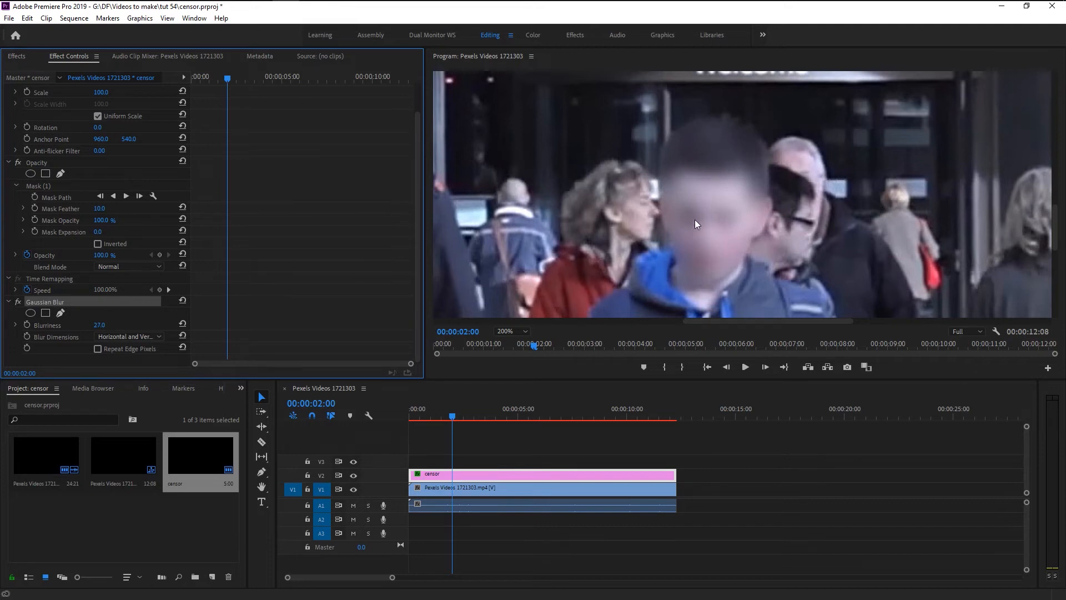
mouse_move(659, 320)
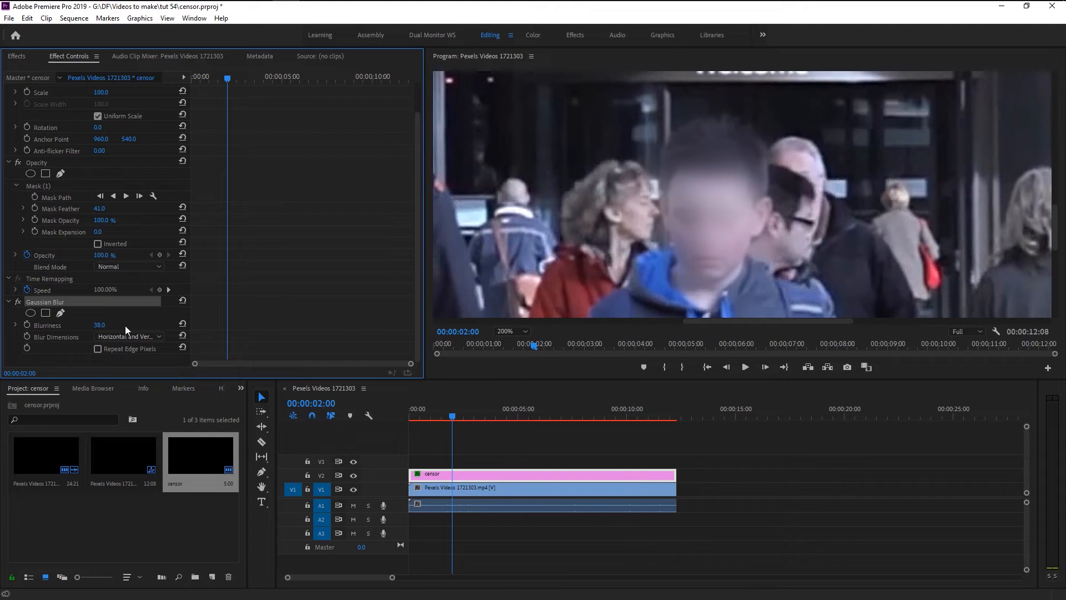
mouse_move(133, 349)
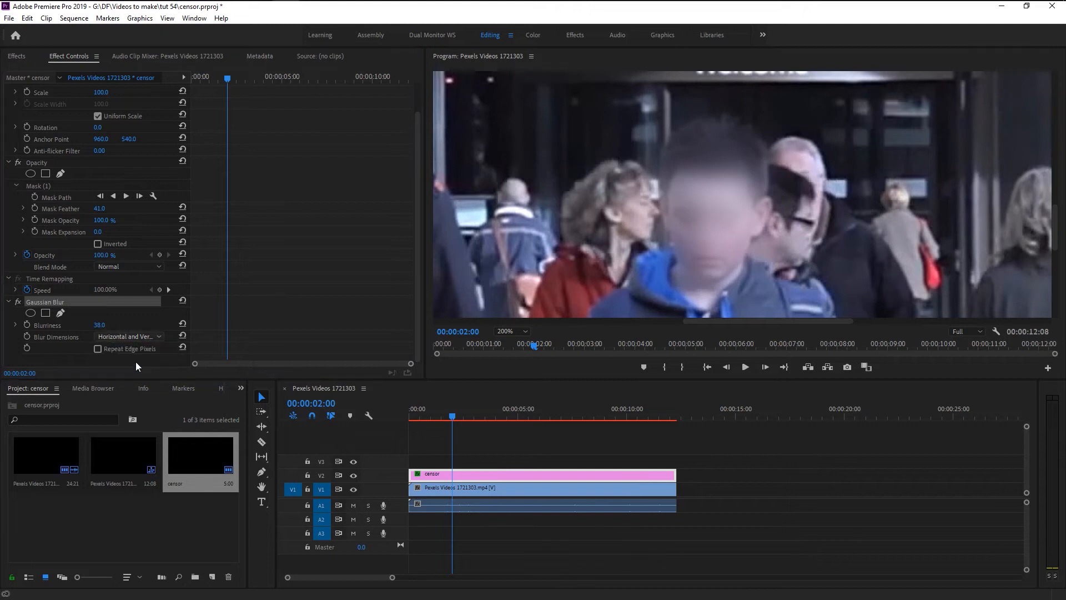
Raise Blurriness and try the vertical-only blur dimension setting.
left_click(157, 335)
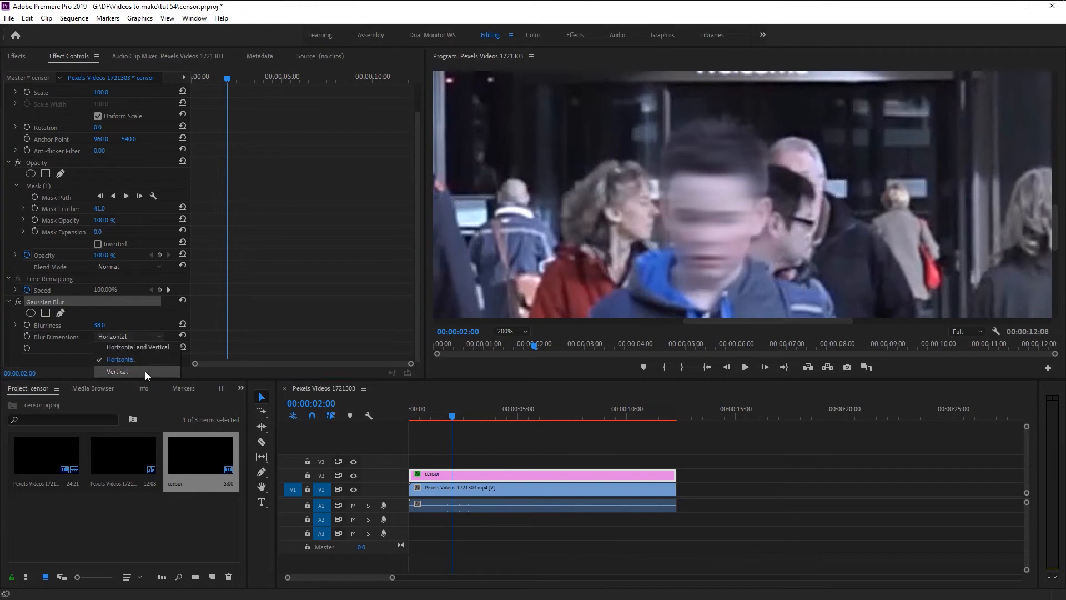
left_click(116, 371)
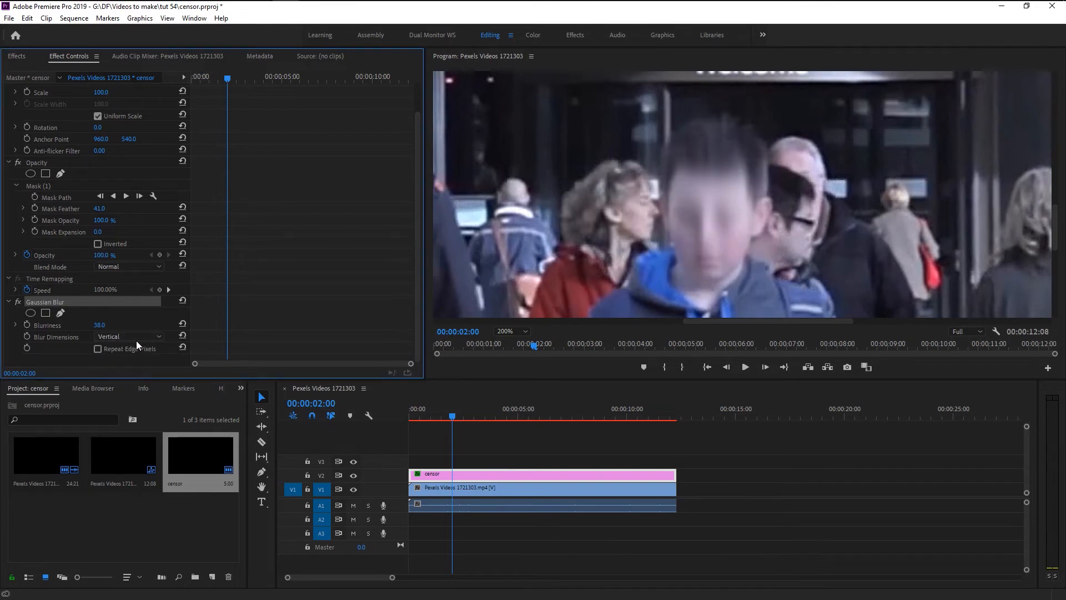
left_click(129, 336)
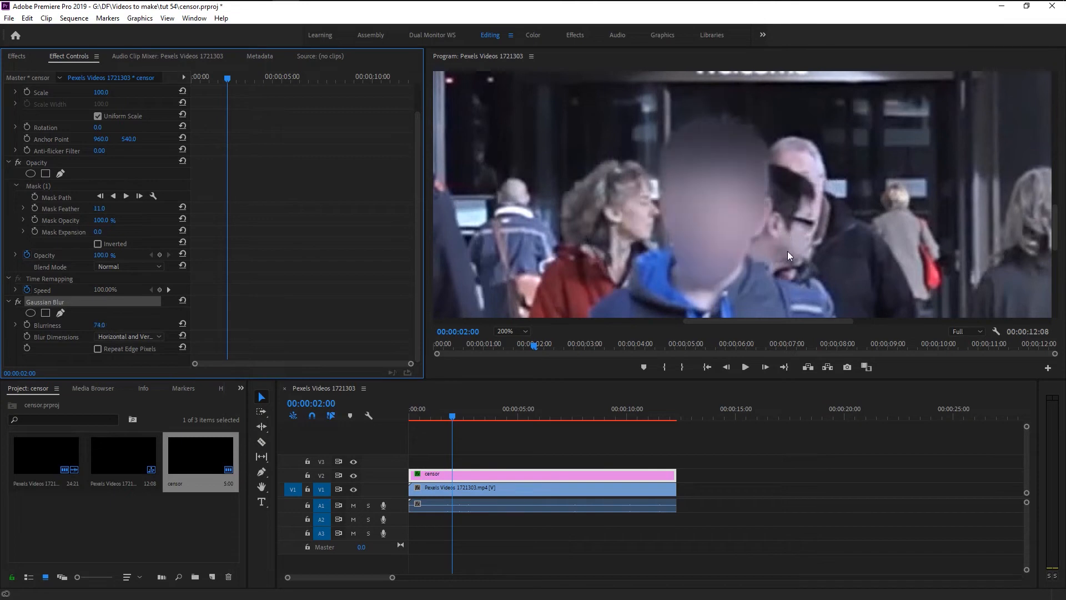
mouse_move(66, 310)
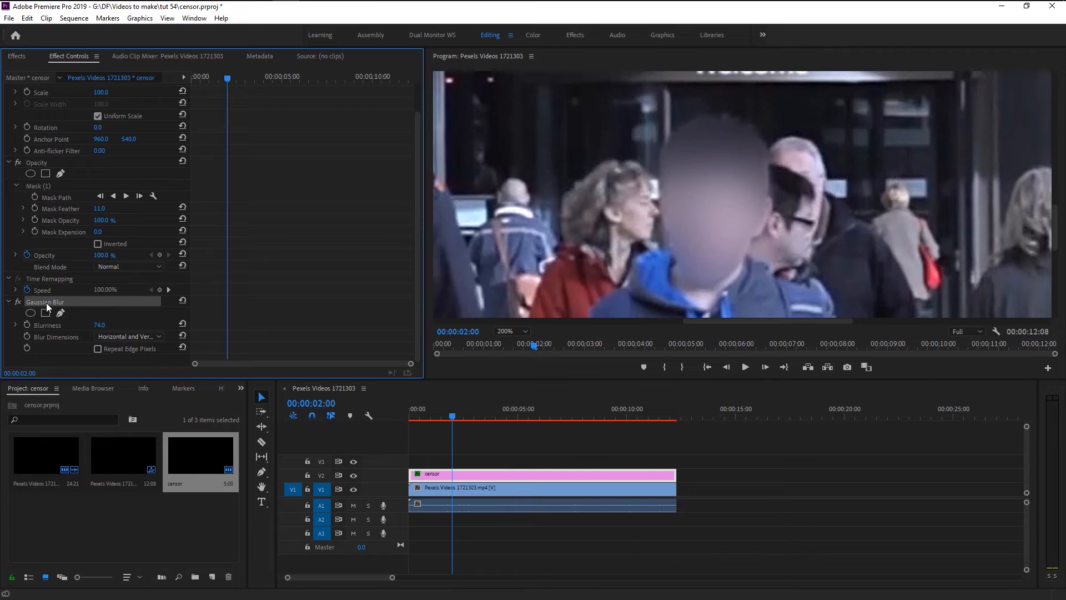
Remove Gaussian Blur from the censor layer and search Effects for Fast Blur.
left_click(15, 55)
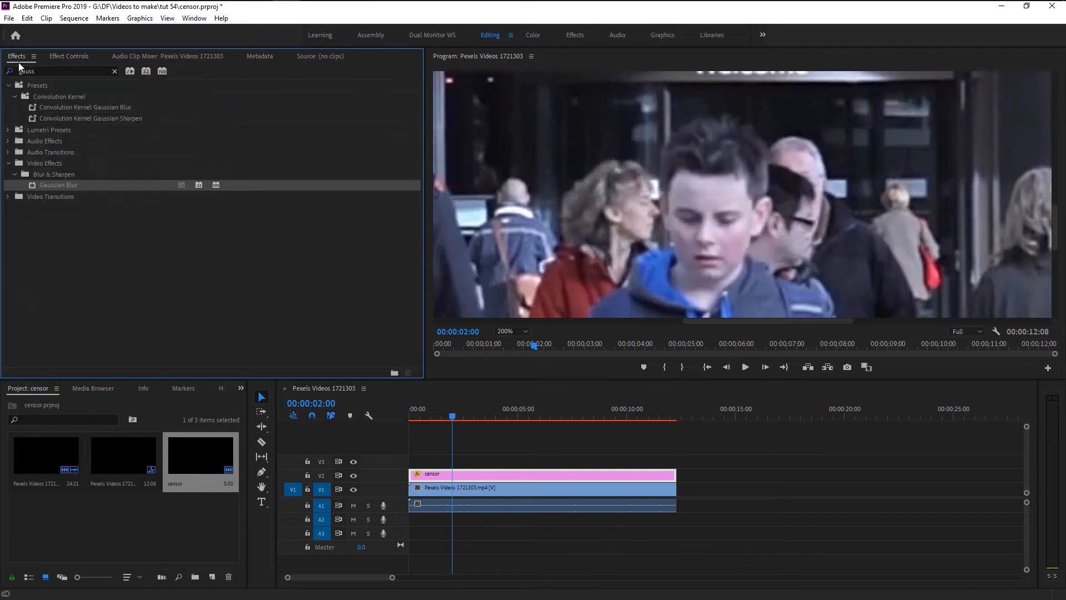
left_click(114, 71)
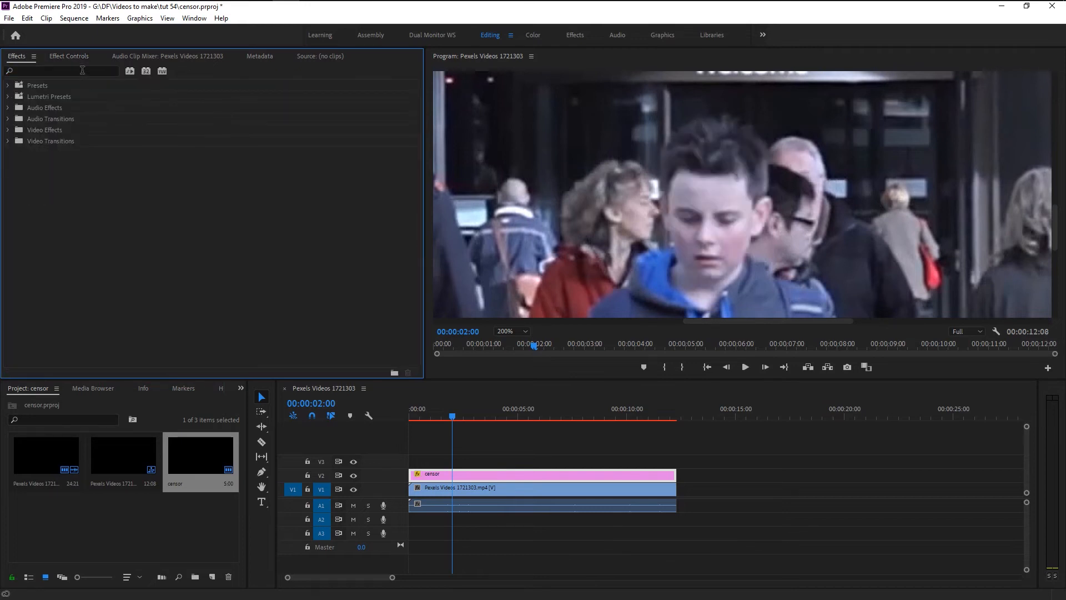
type("fast")
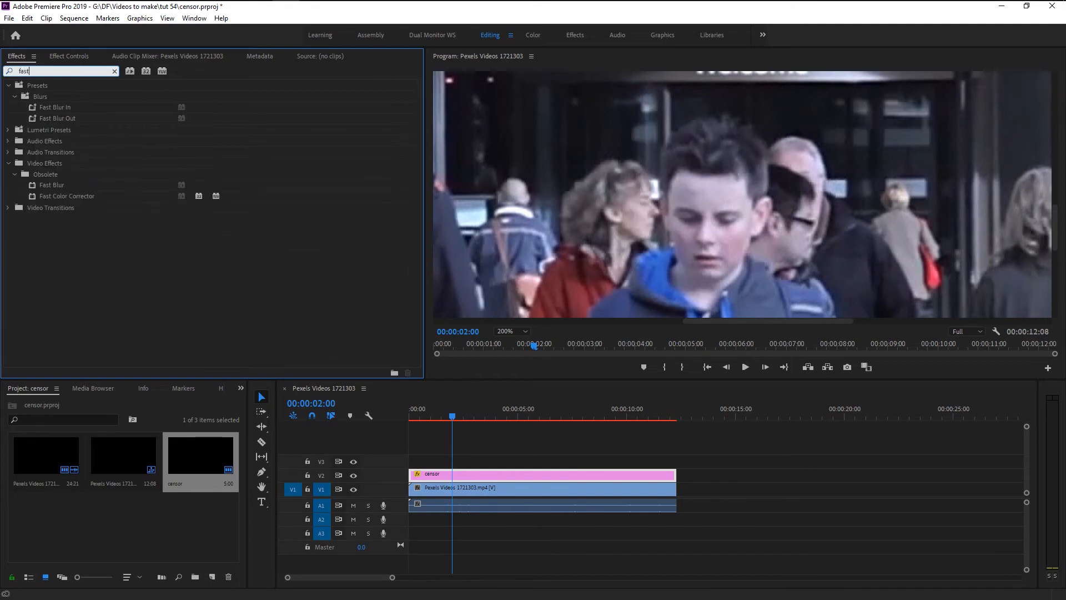
mouse_move(70, 181)
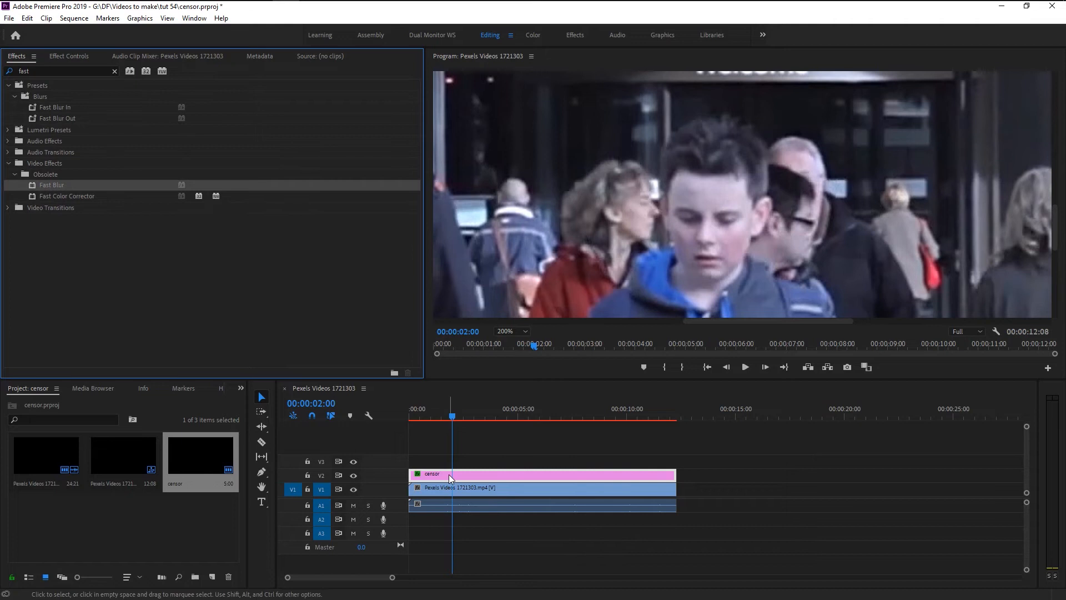
left_click(68, 55)
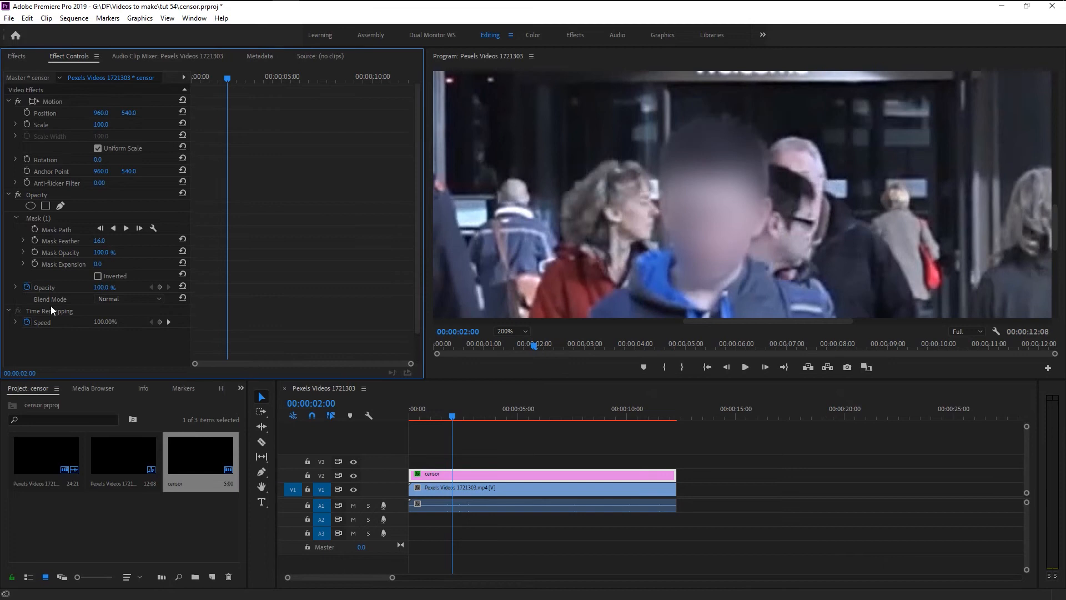
left_click(16, 56)
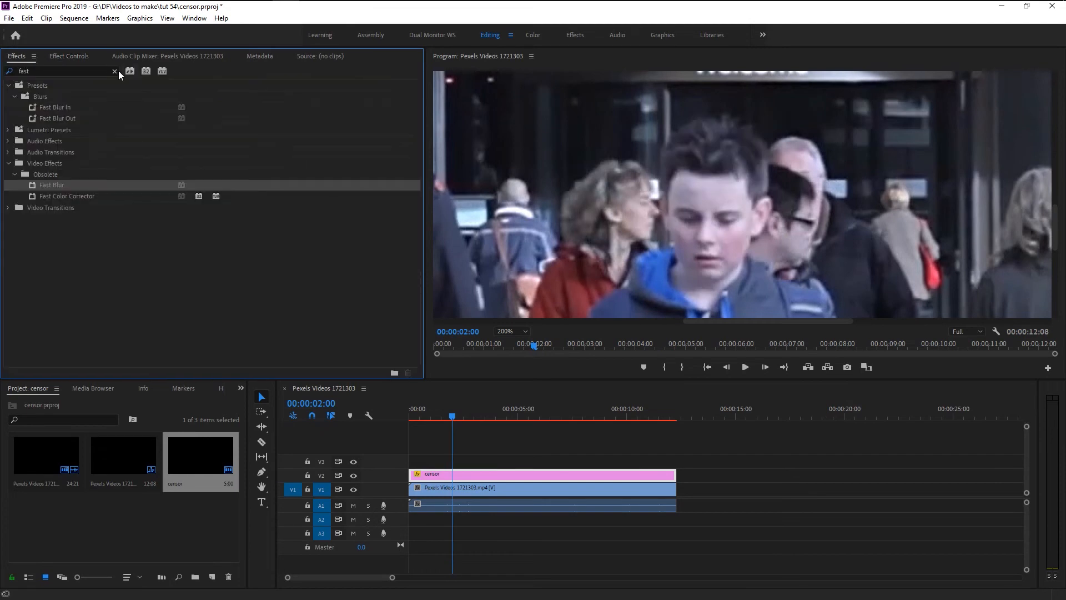
Apply Mosaic to the censor layer with 223 horizontal and 149 vertical blocks.
left_click(114, 71)
type("mosai")
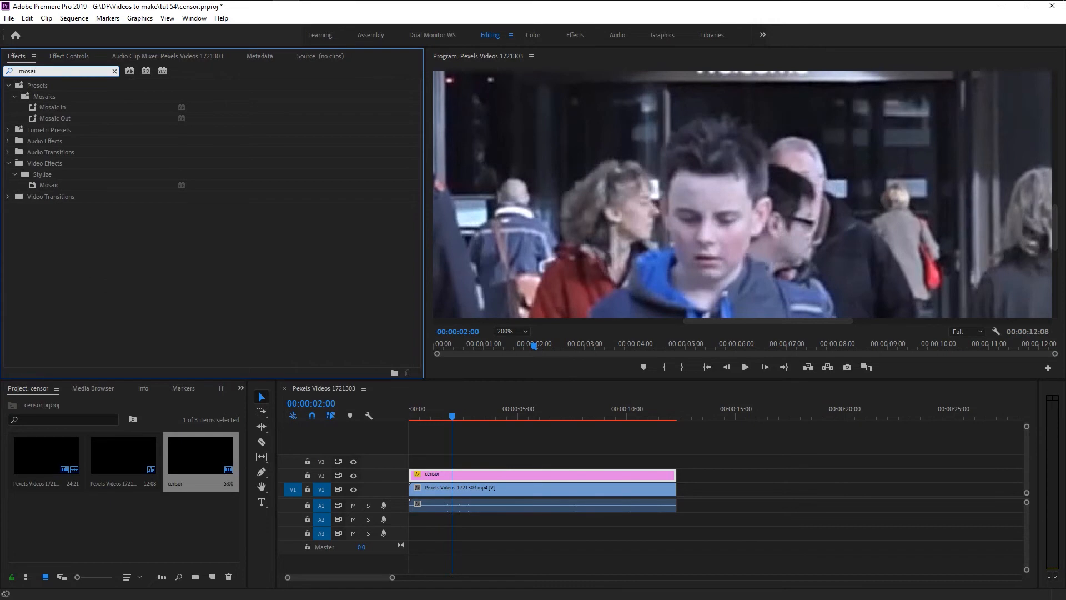
mouse_move(41, 189)
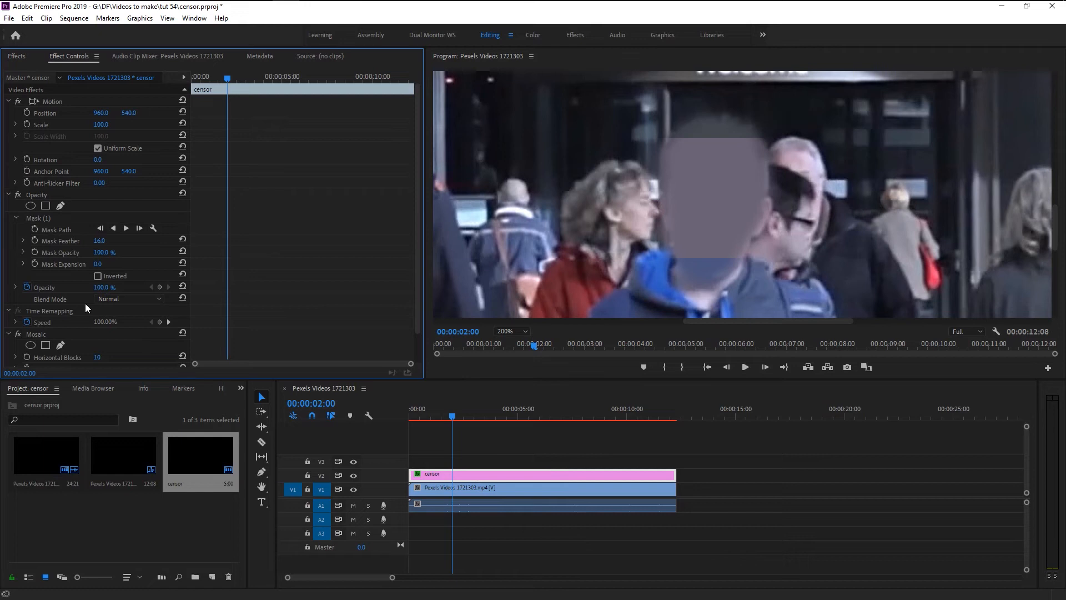
mouse_move(60, 314)
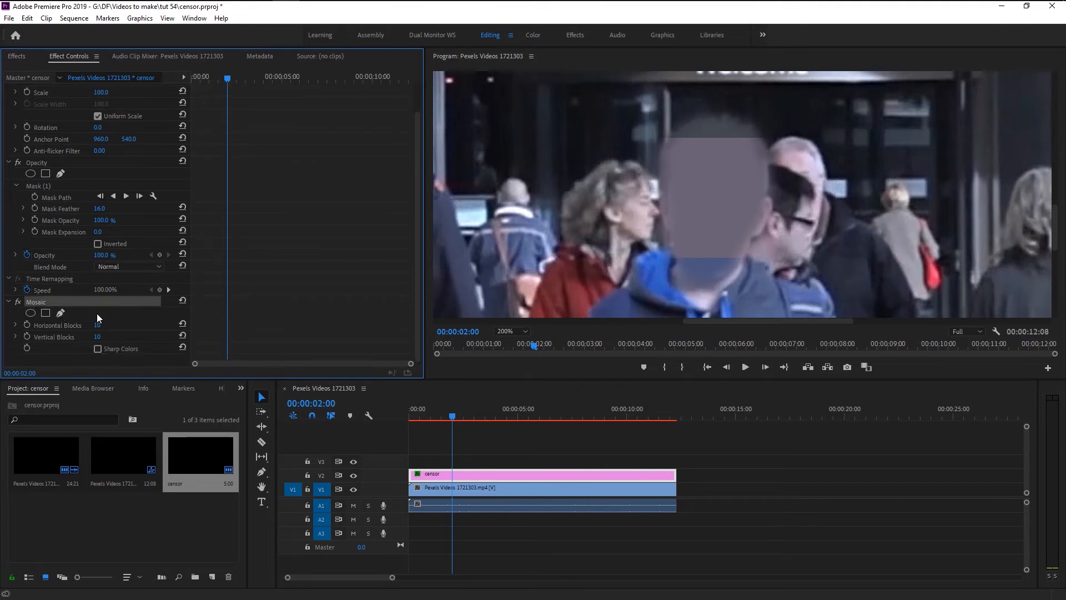
mouse_move(512, 276)
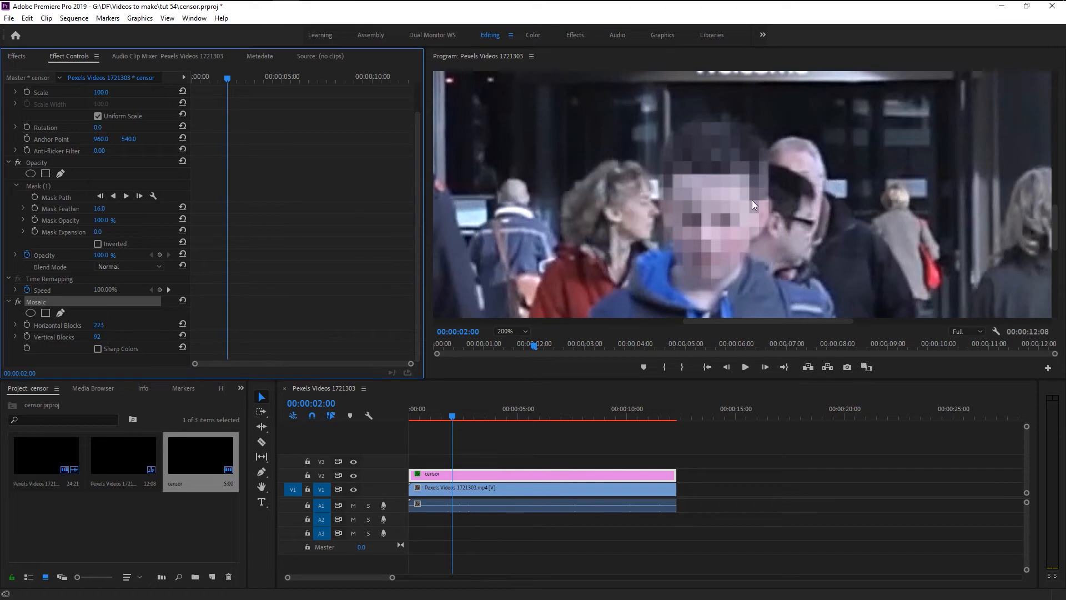
mouse_move(210, 266)
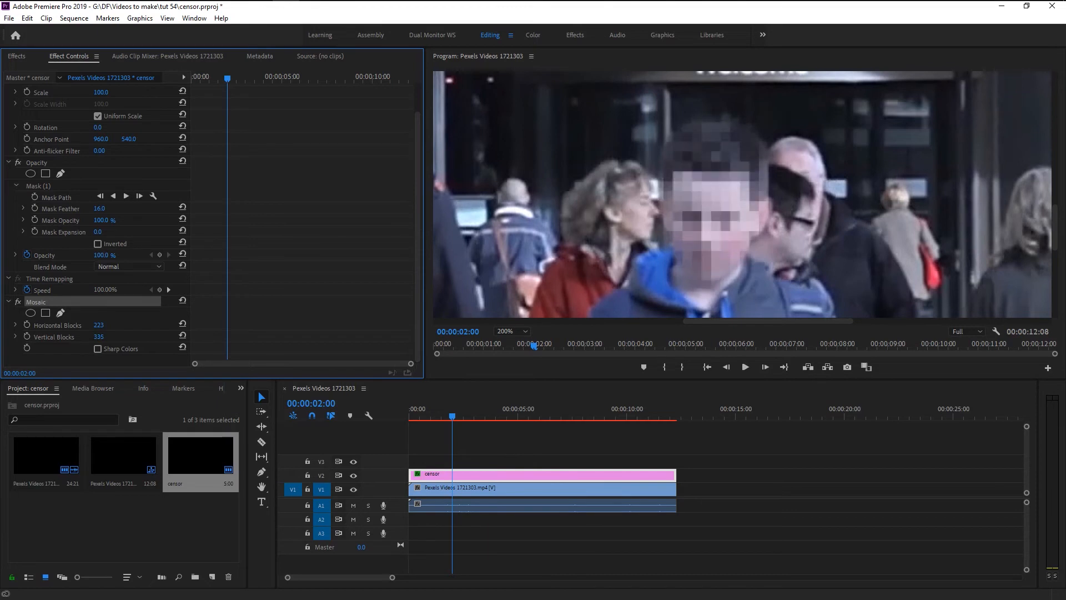
type("579")
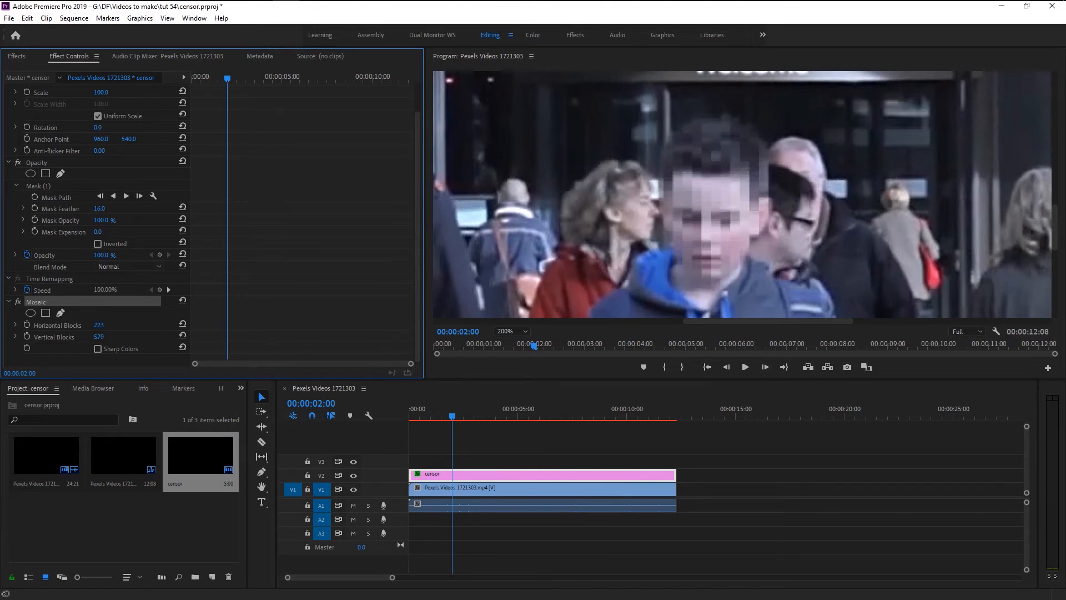
left_click(99, 335)
type("149")
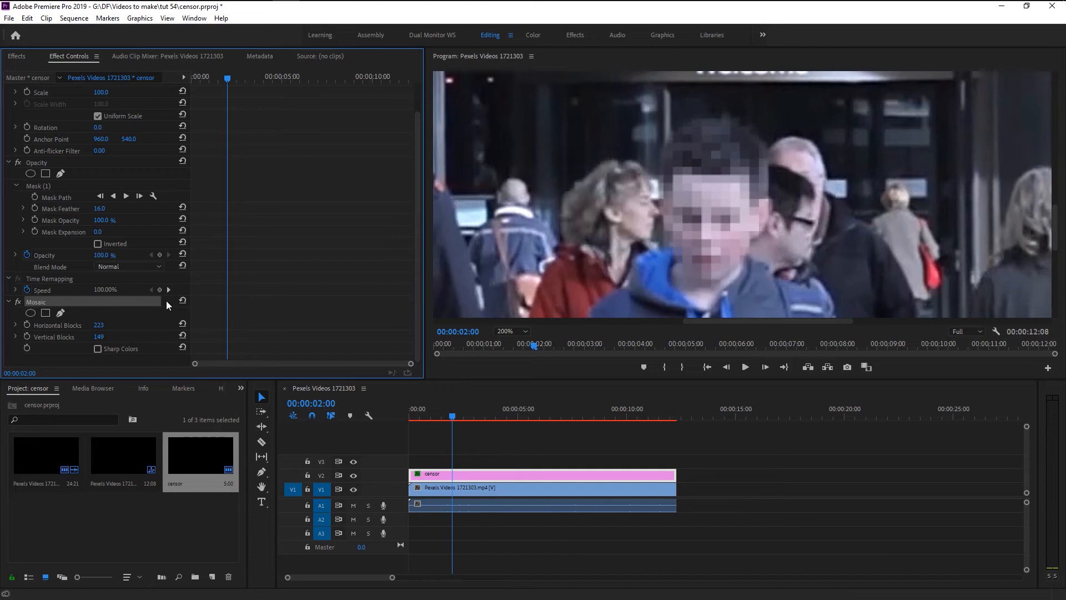
Toggle the Mosaic Sharp Colors option on and off to compare.
left_click(98, 348)
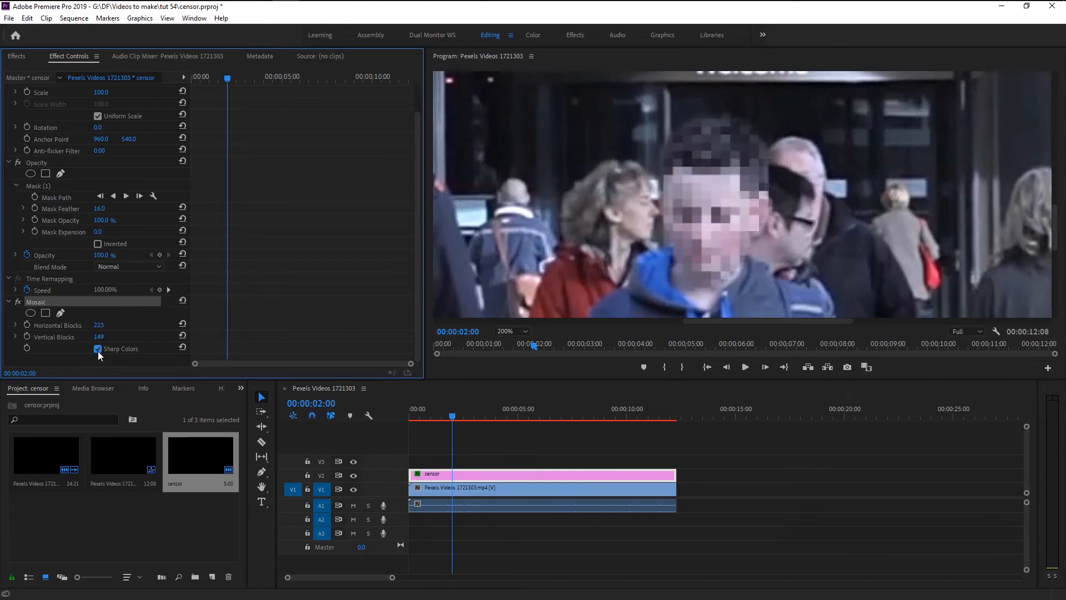
left_click(98, 347)
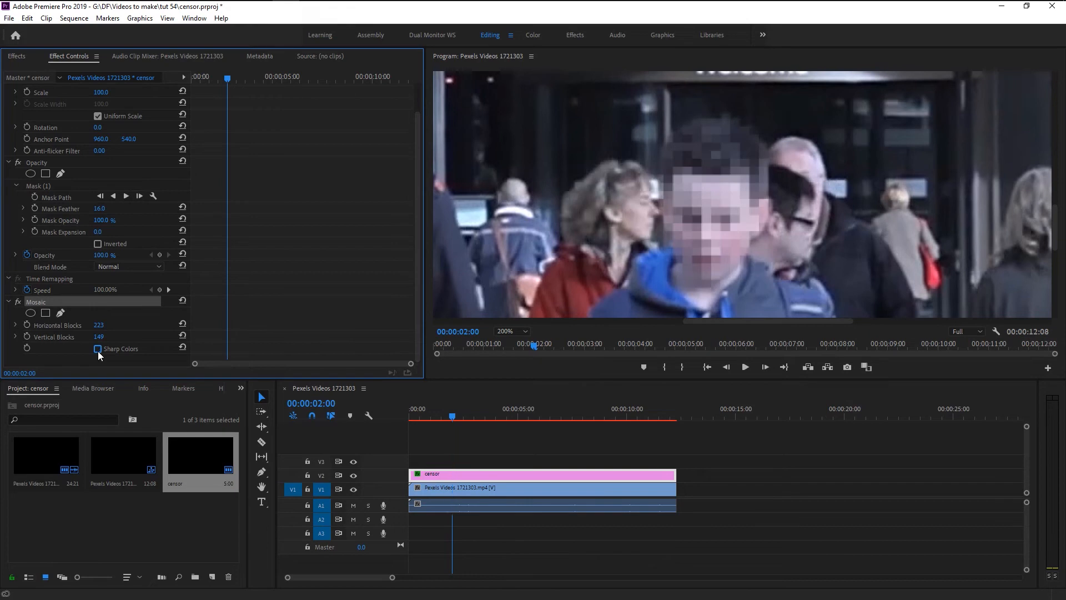
left_click(98, 348)
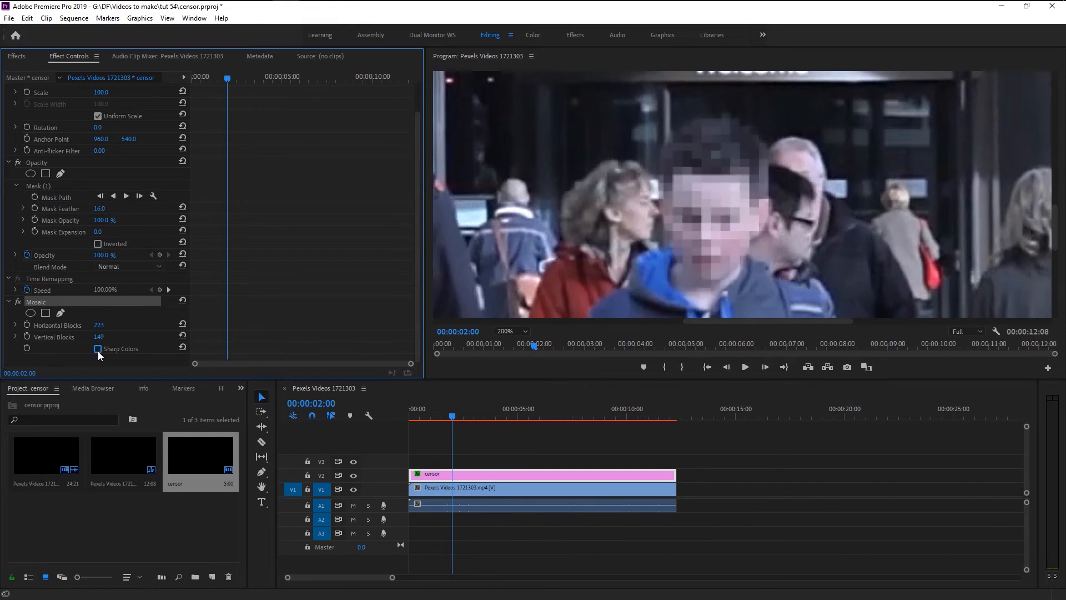
mouse_move(436, 378)
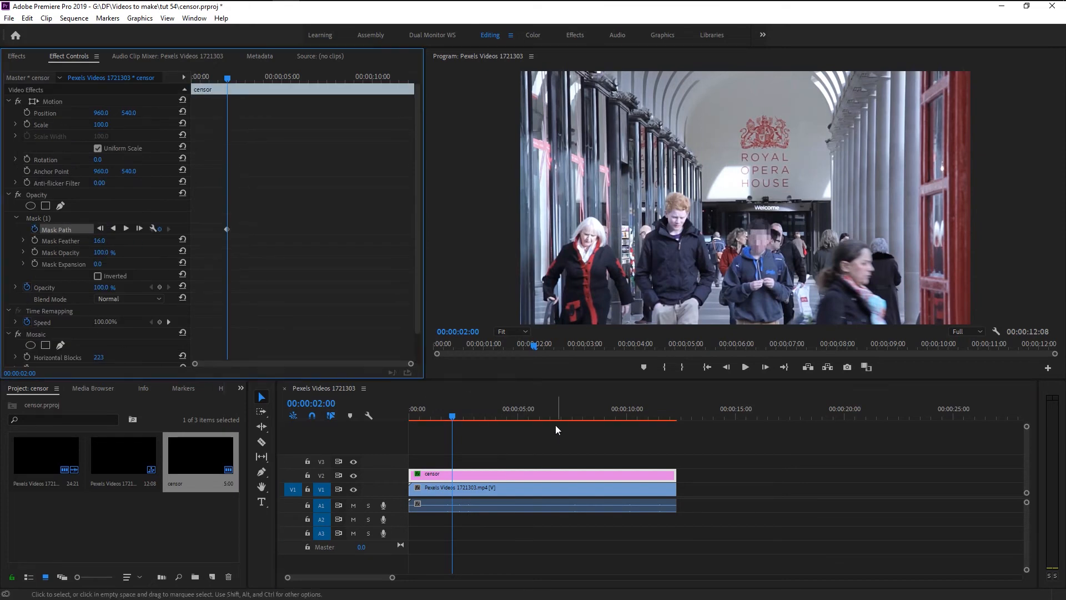
mouse_move(126, 228)
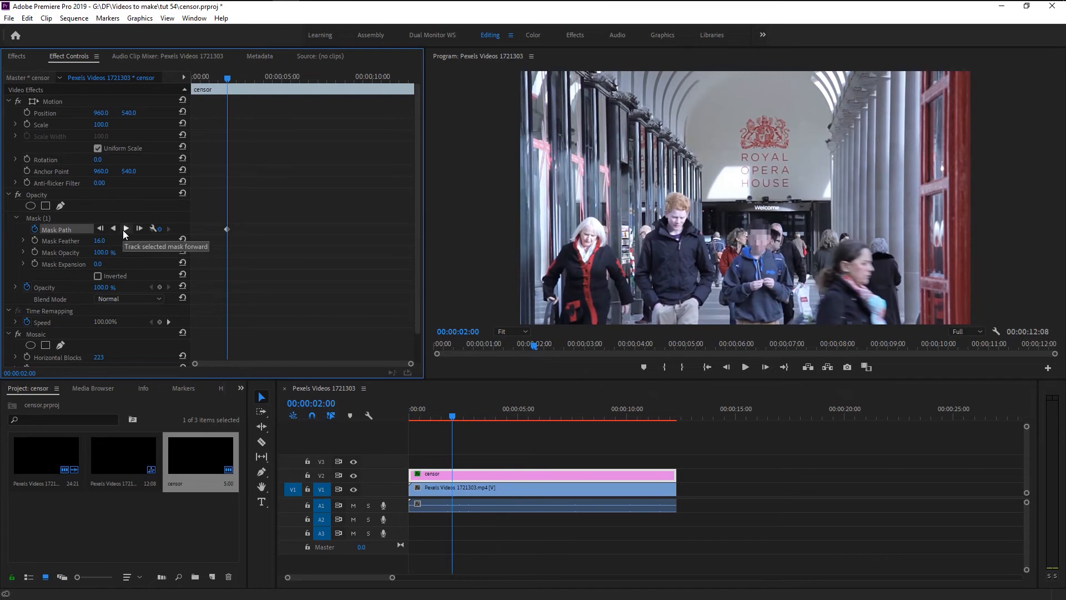
mouse_move(131, 235)
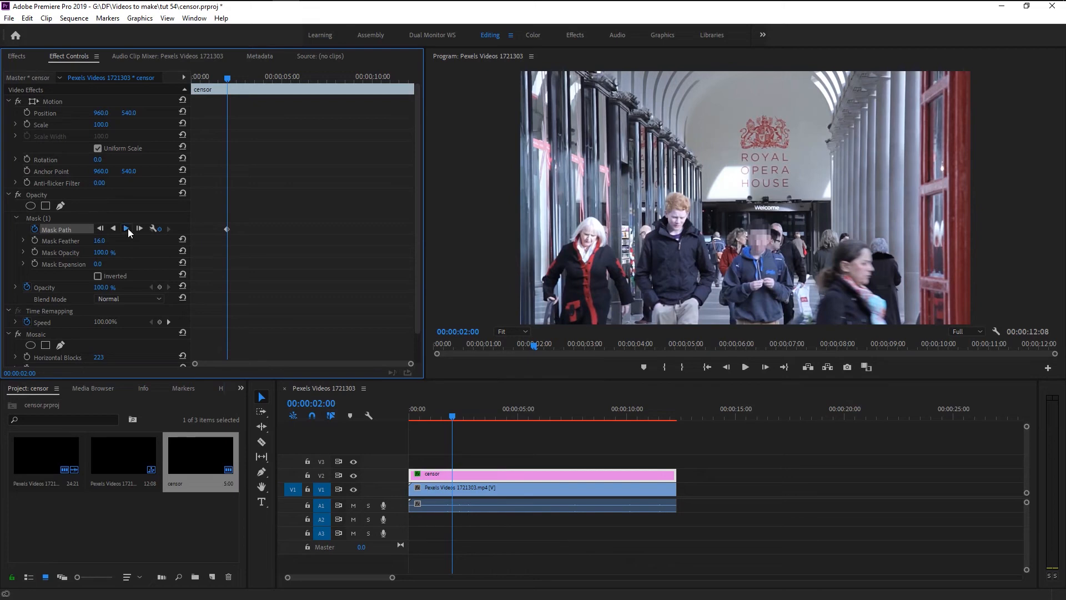
Track the selected mask path forward through the clip.
left_click(125, 229)
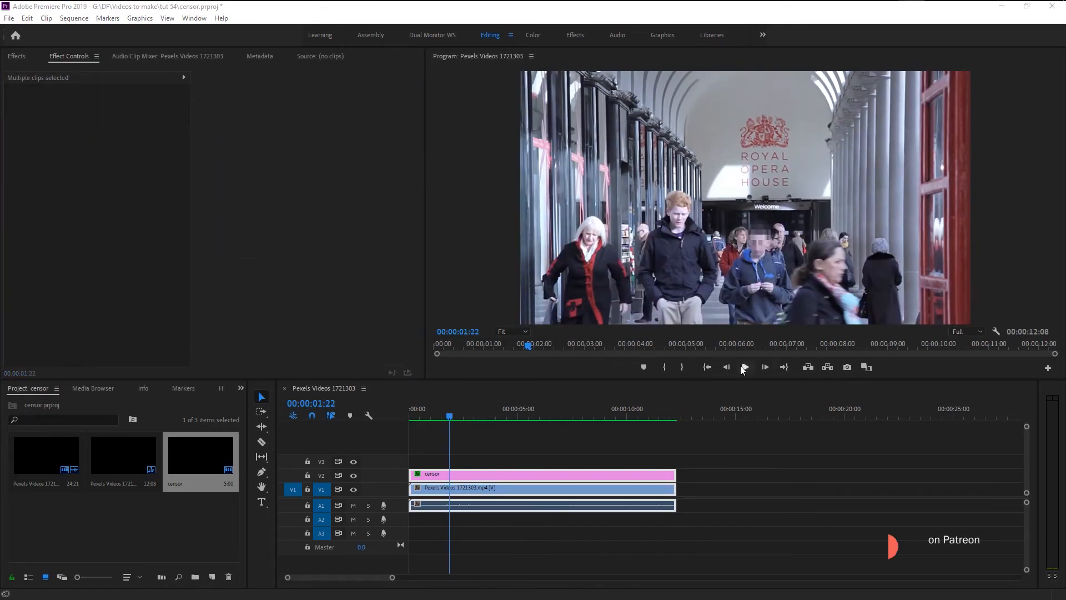
left_click(744, 367)
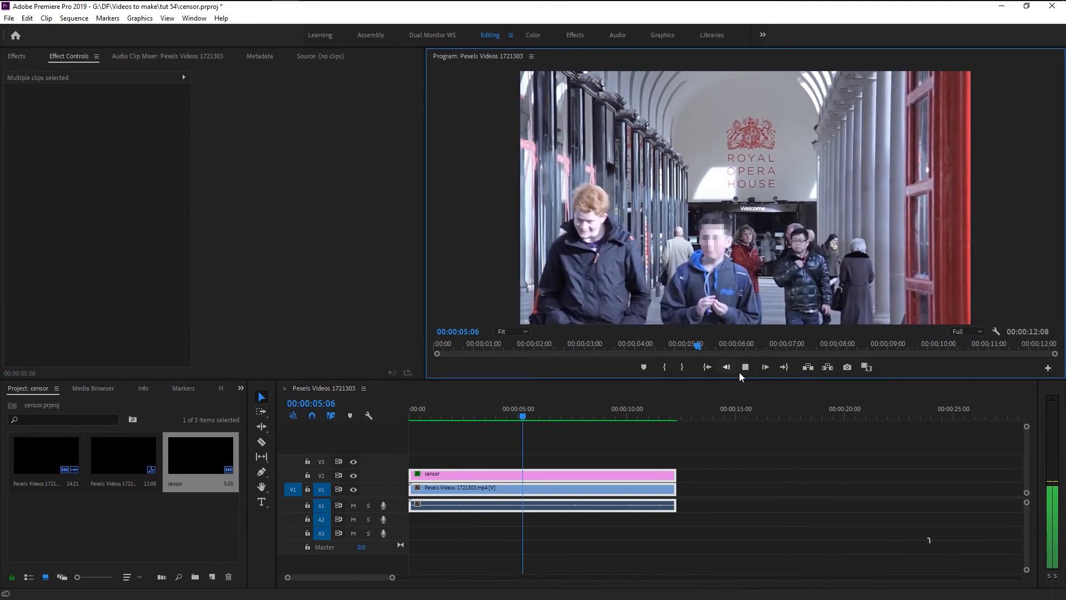
left_click(745, 366)
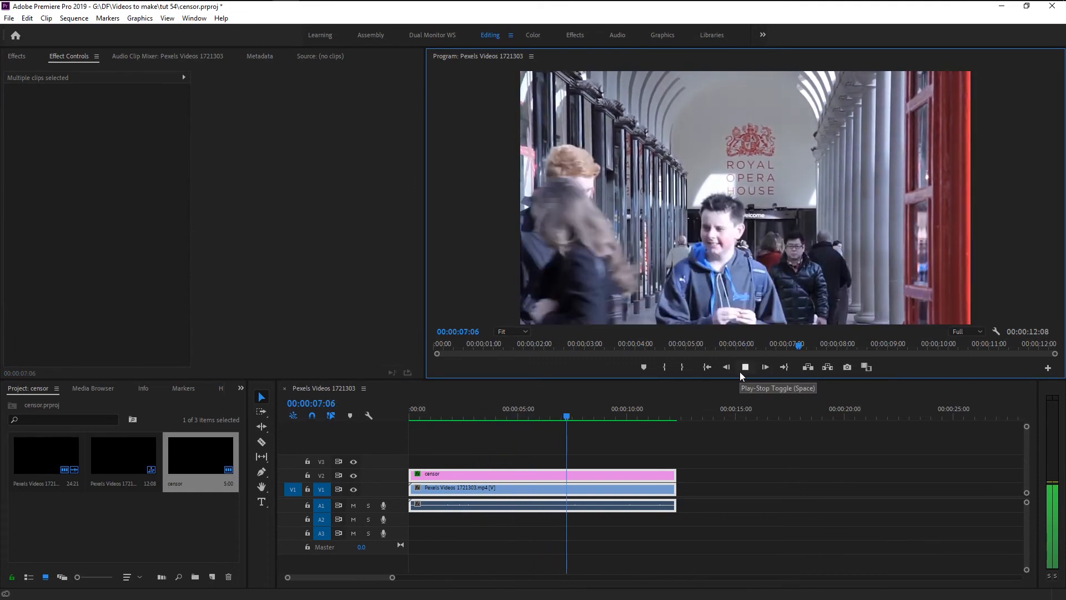
left_click(745, 367)
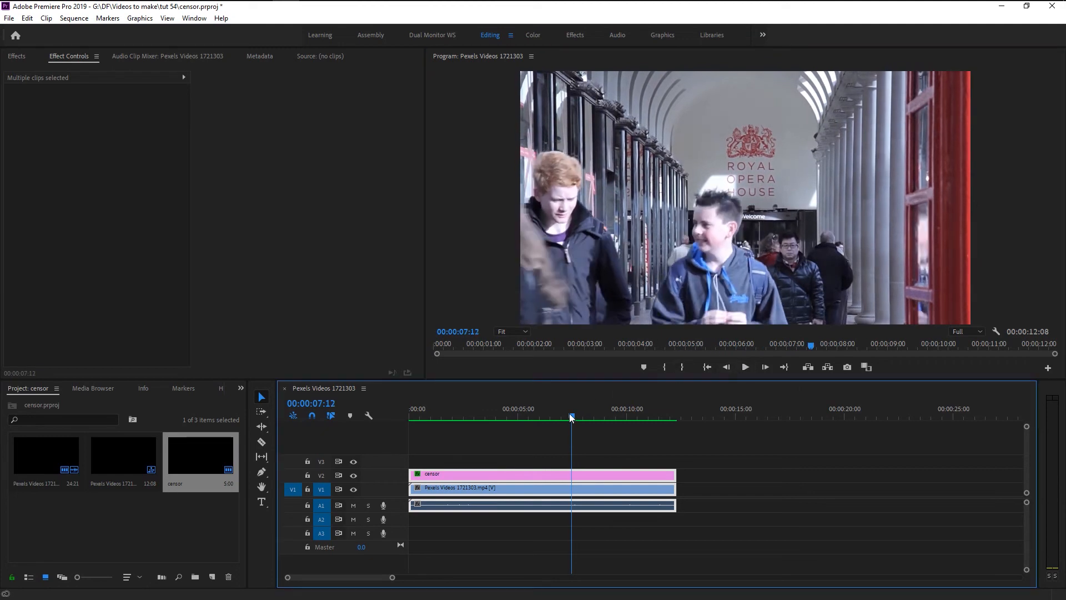
left_click(558, 414)
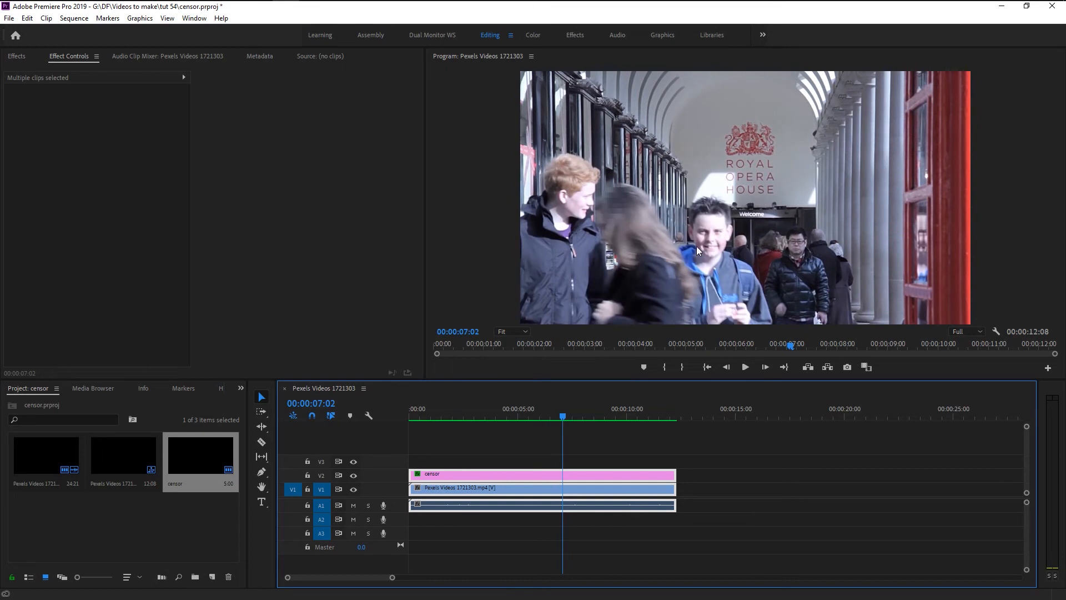
left_click(566, 416)
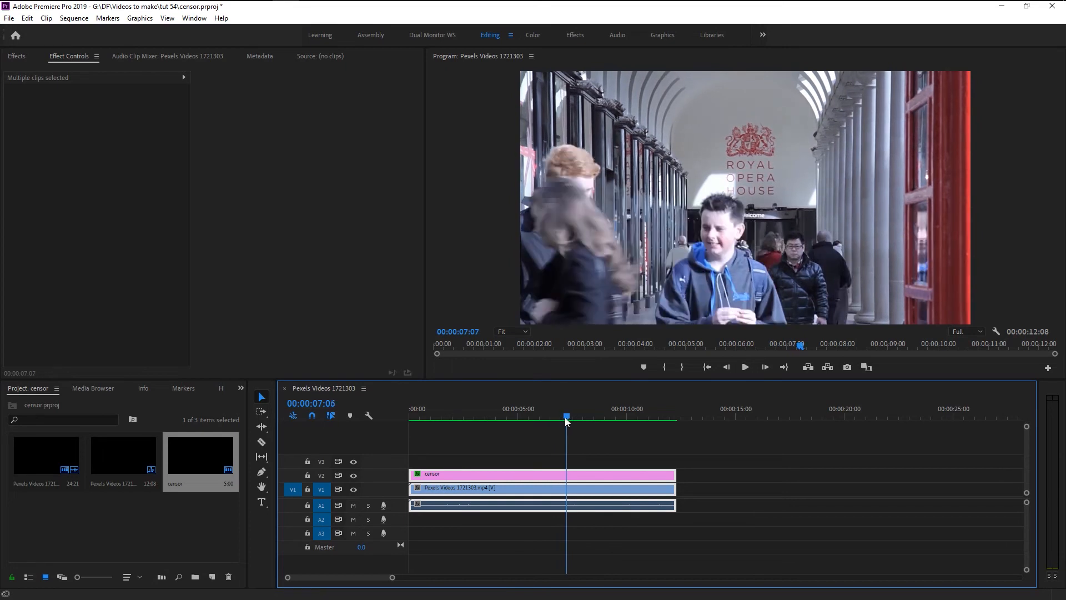
left_click_drag(565, 415, 555, 415)
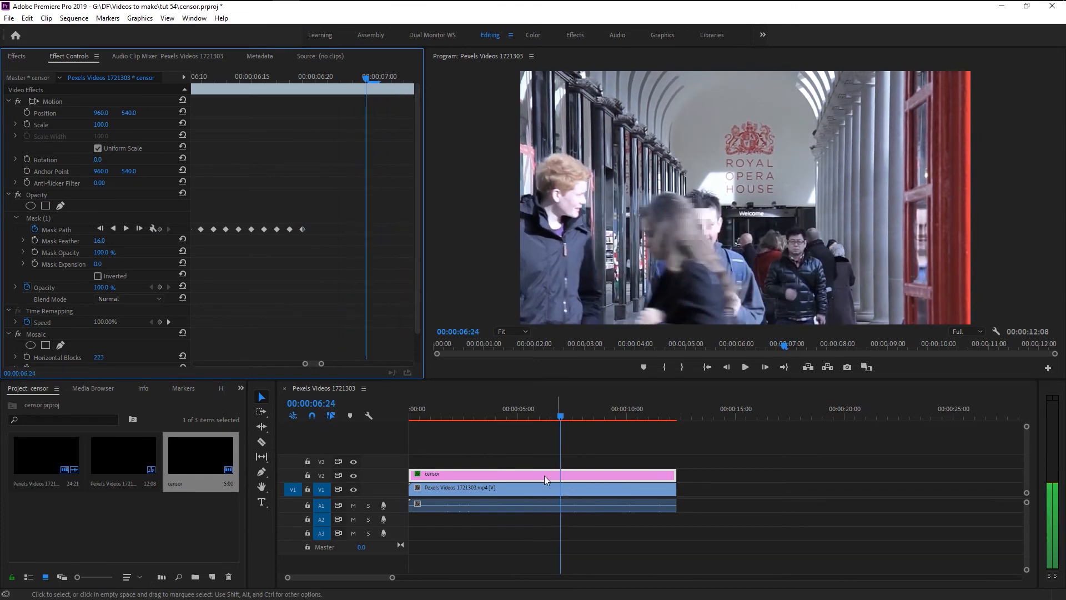
left_click(39, 218)
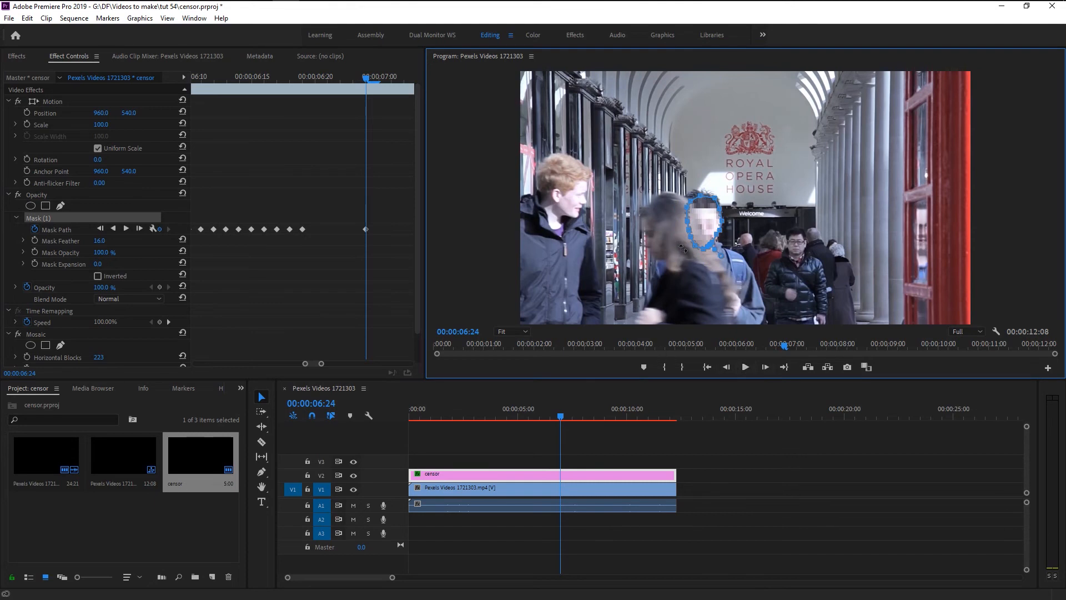
left_click(560, 417)
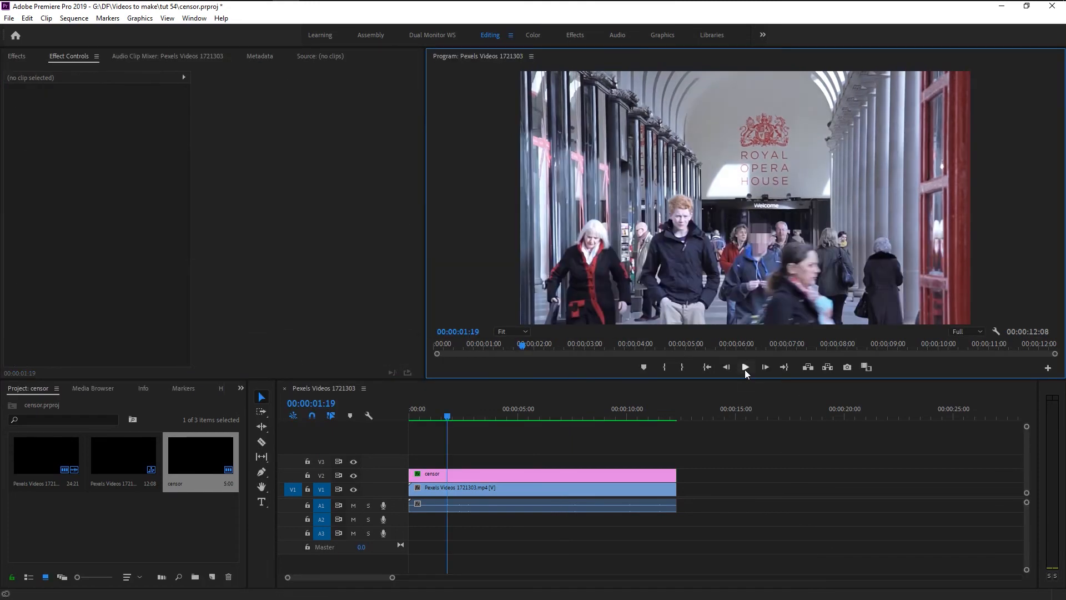
left_click(744, 368)
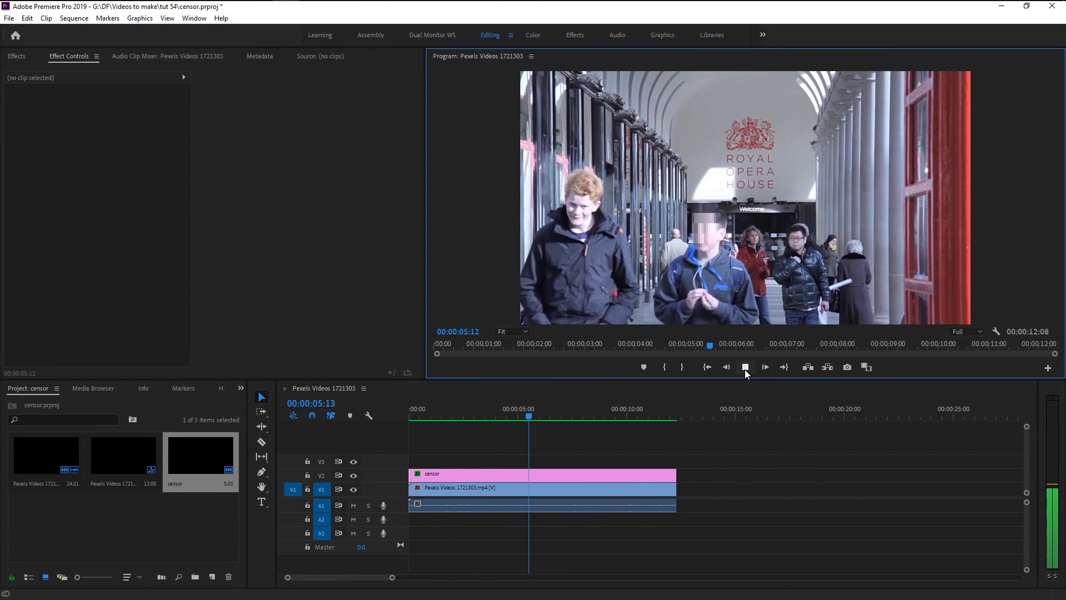
left_click(743, 367)
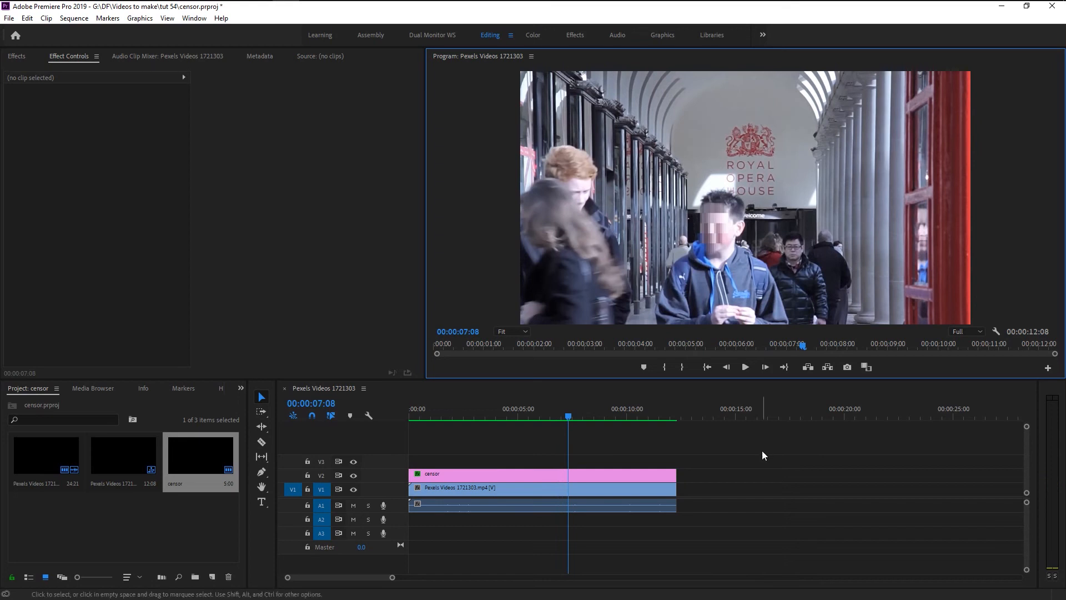
left_click(744, 367)
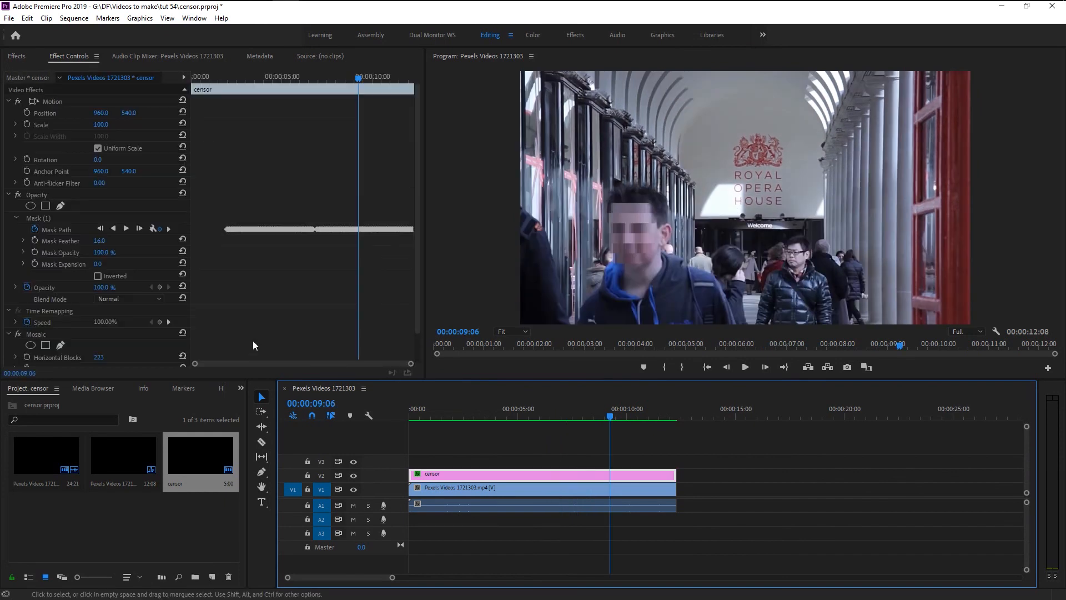
Set Mask Expansion to 44 and track the mask forward one frame.
left_click(37, 218)
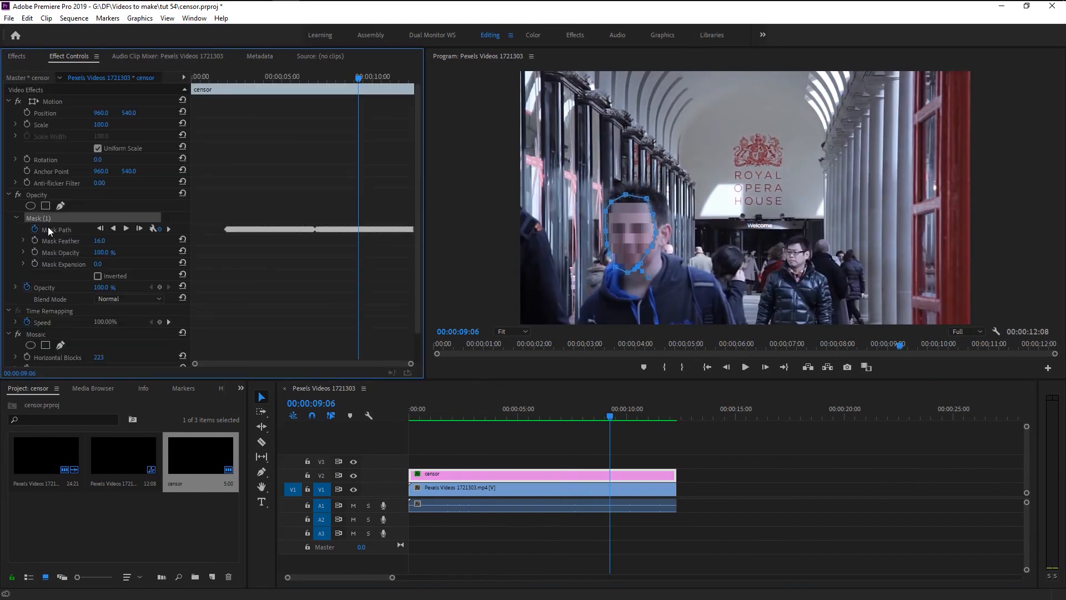
left_click(98, 265)
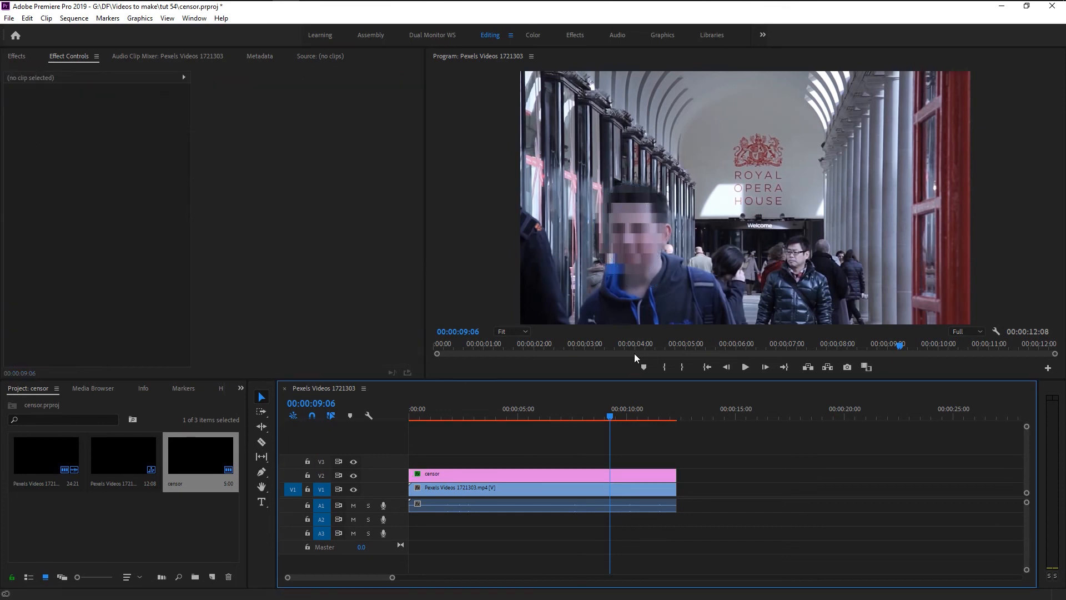
left_click(477, 474)
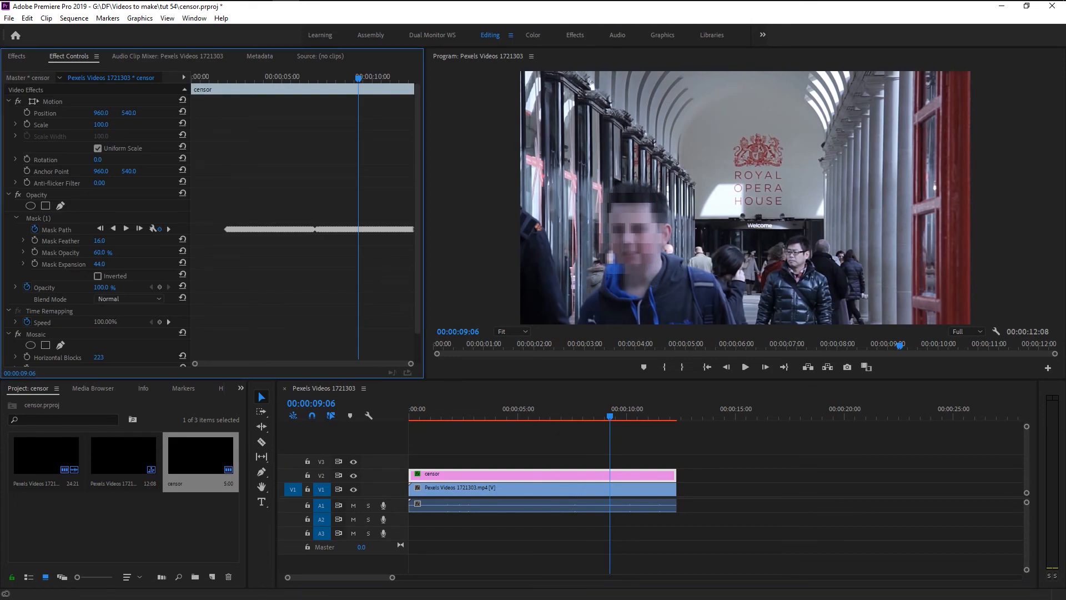
left_click(103, 252)
type("100")
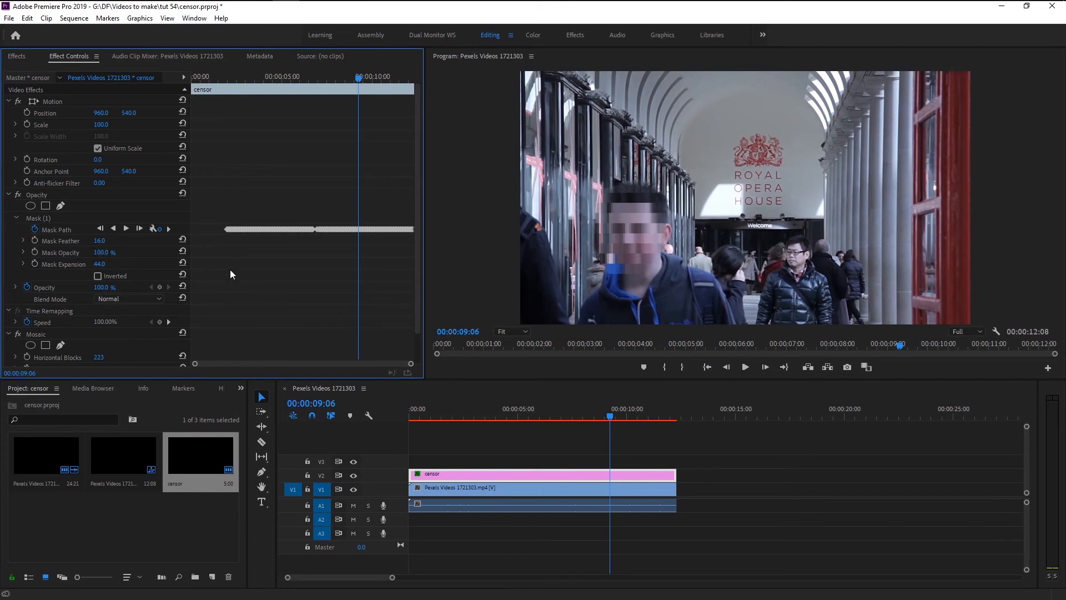
mouse_move(139, 228)
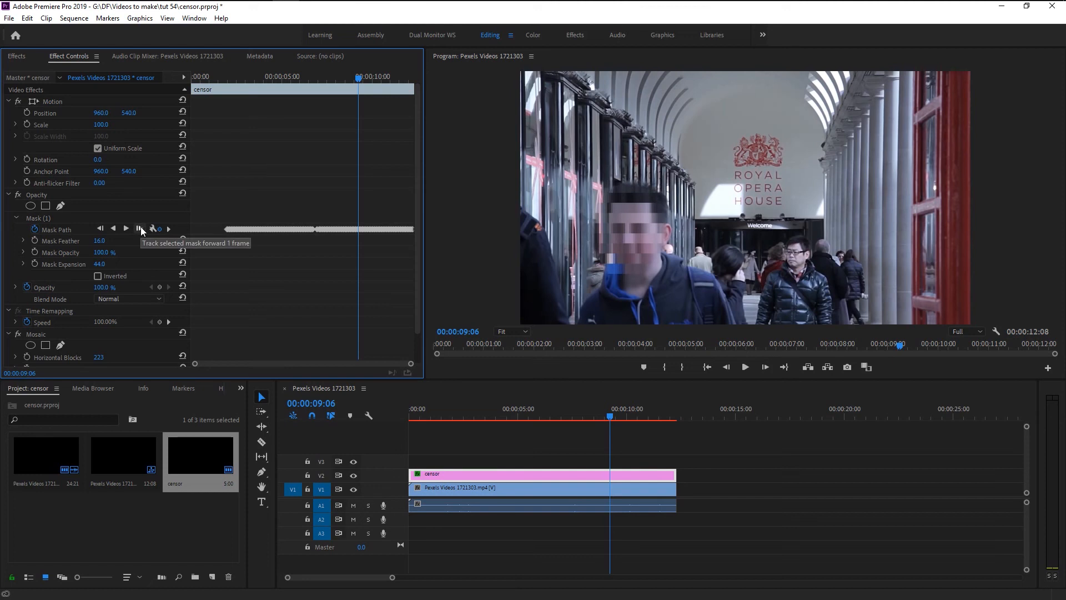
left_click(137, 227)
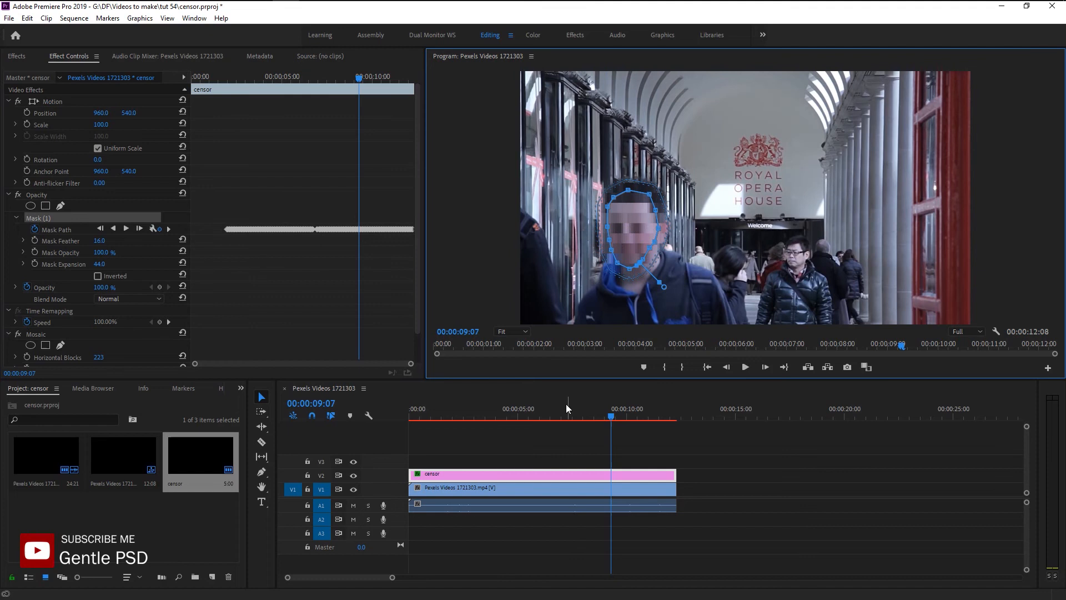
left_click(542, 417)
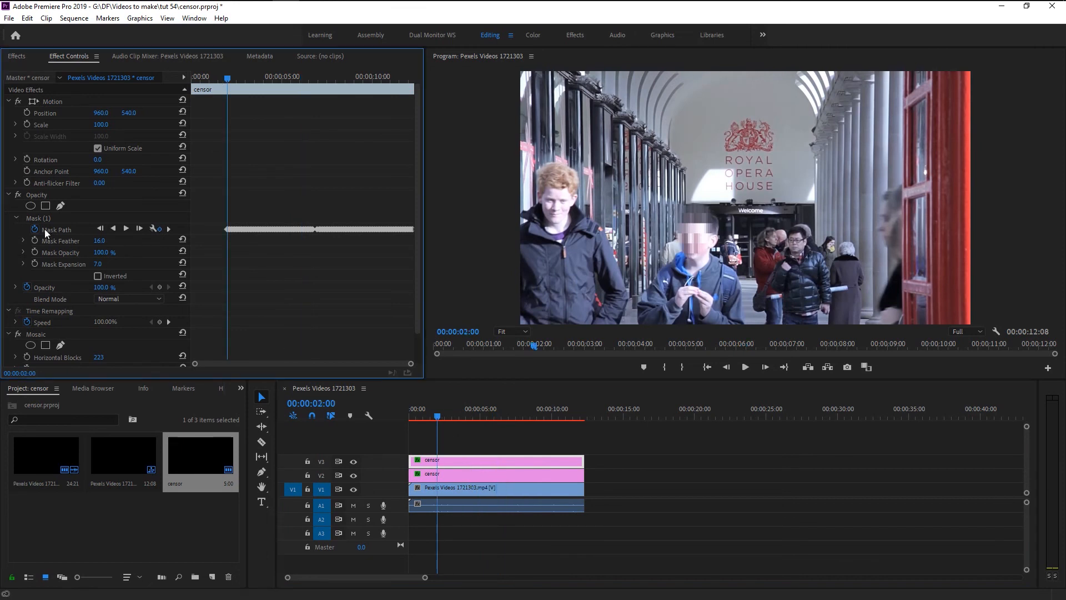
Delete the copied Mask Path keyframes on the second censor layer.
left_click(35, 228)
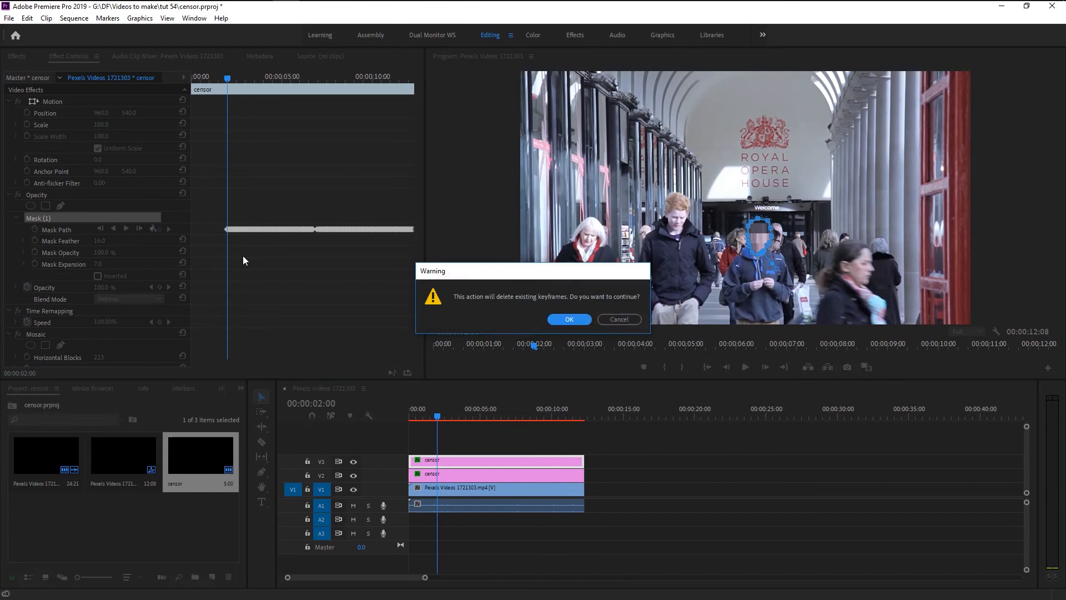
left_click(568, 319)
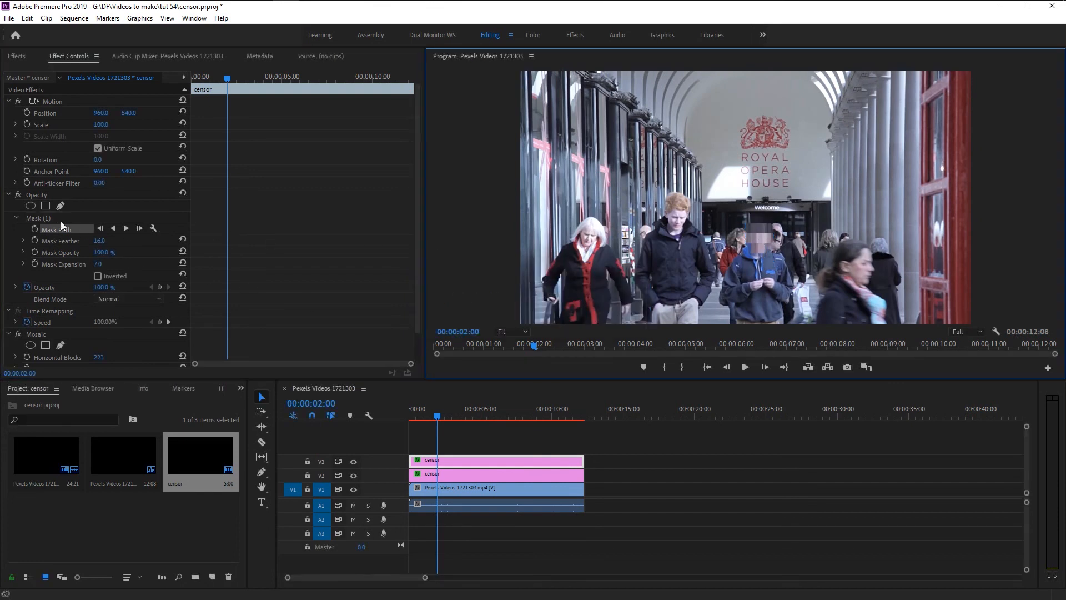
left_click(53, 229)
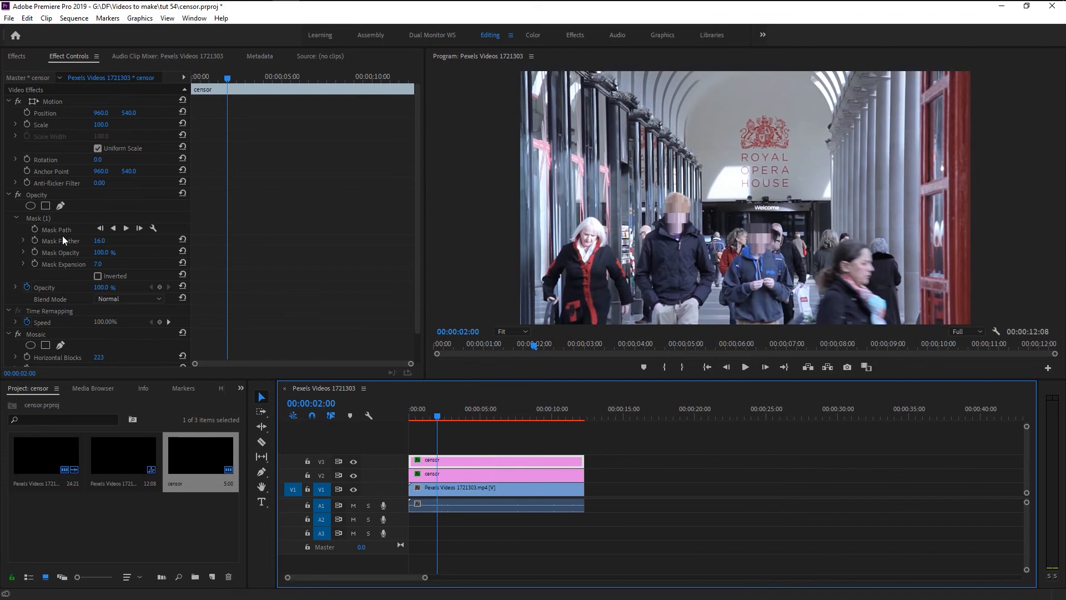
Keyframe the mask repositioned on the red-haired man's face and track it forward.
left_click(55, 229)
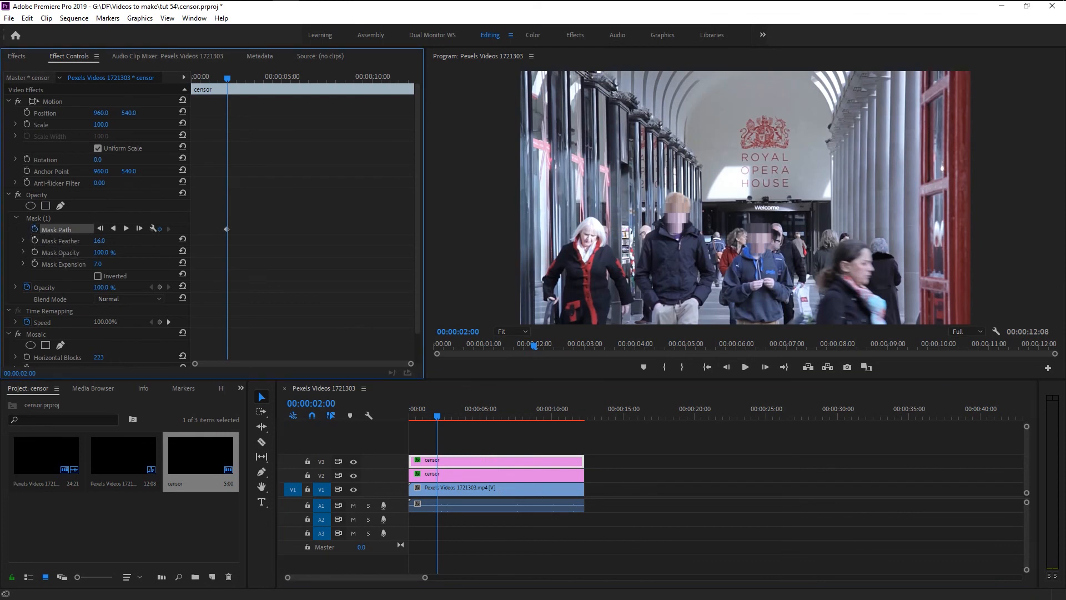
mouse_move(140, 234)
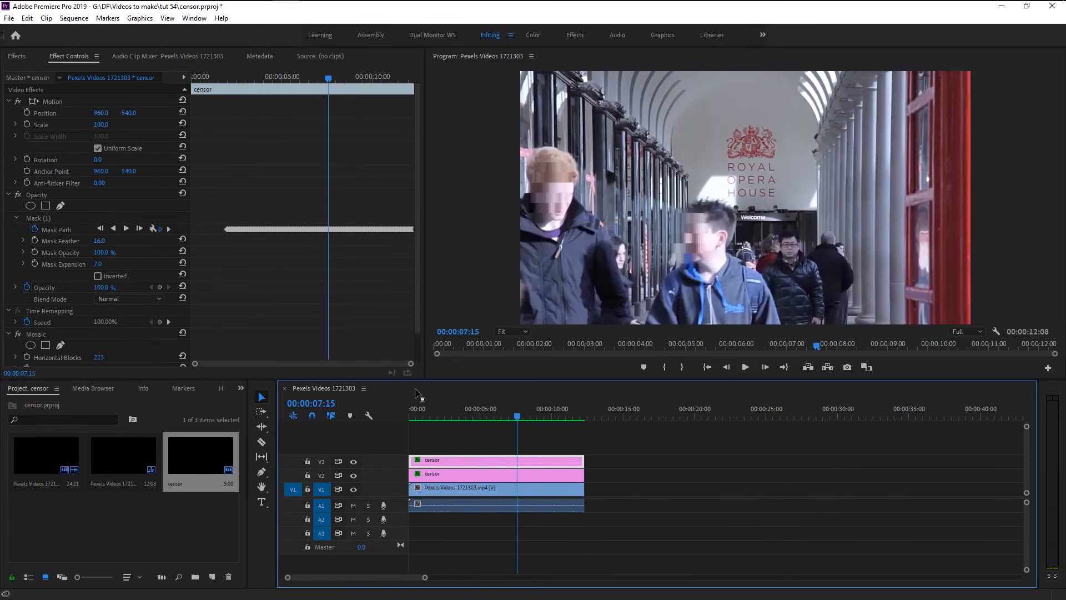
left_click(57, 229)
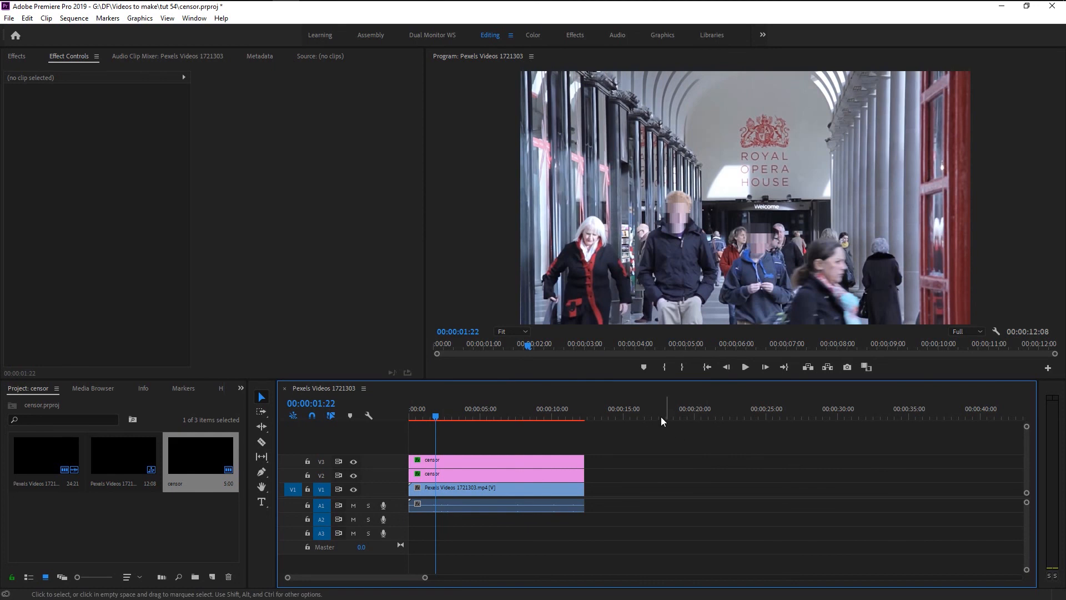
mouse_move(581, 311)
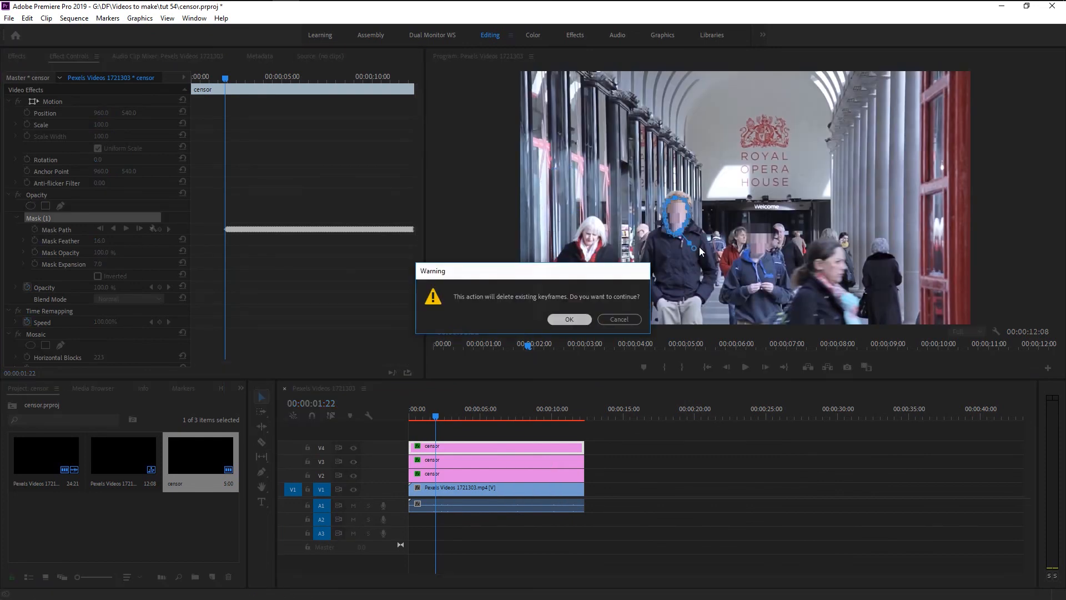
Clear the duplicated layer's Mask Path keyframes and reveal the mask outline for the woman's face.
left_click(568, 318)
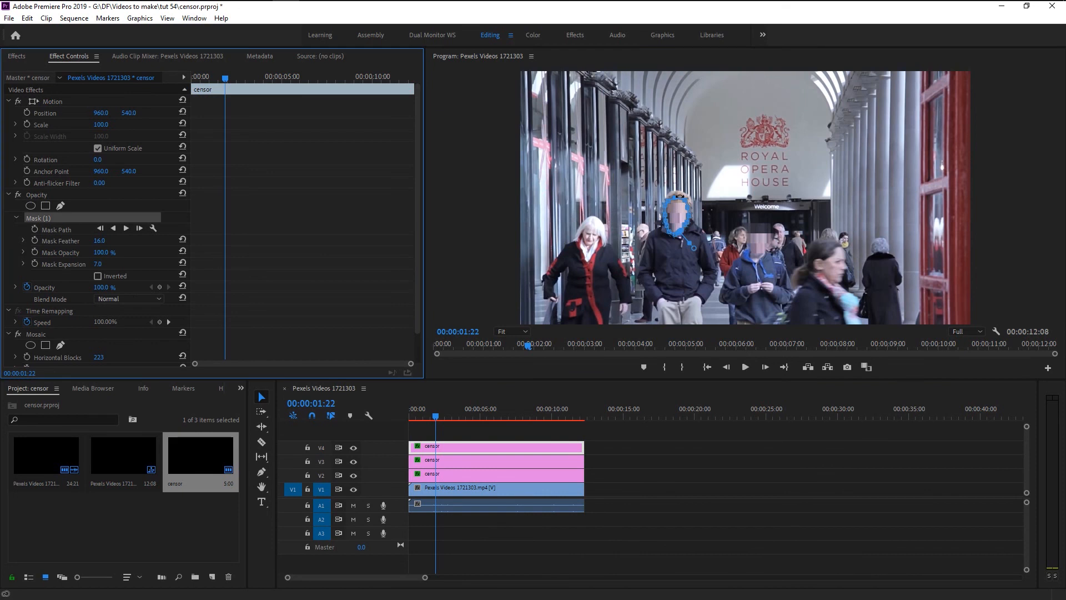
mouse_move(590, 235)
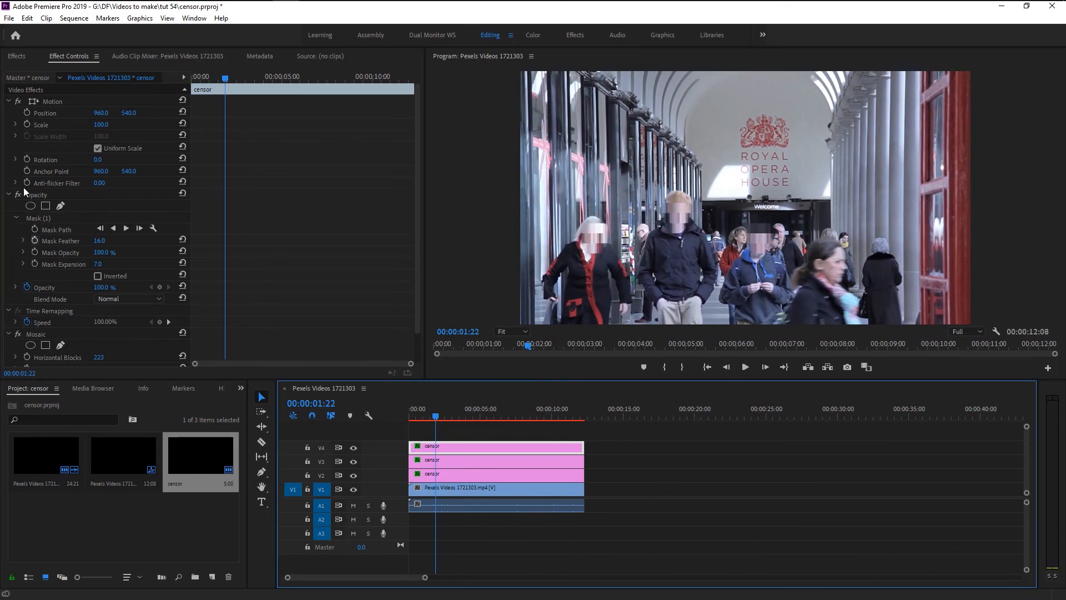
left_click(56, 229)
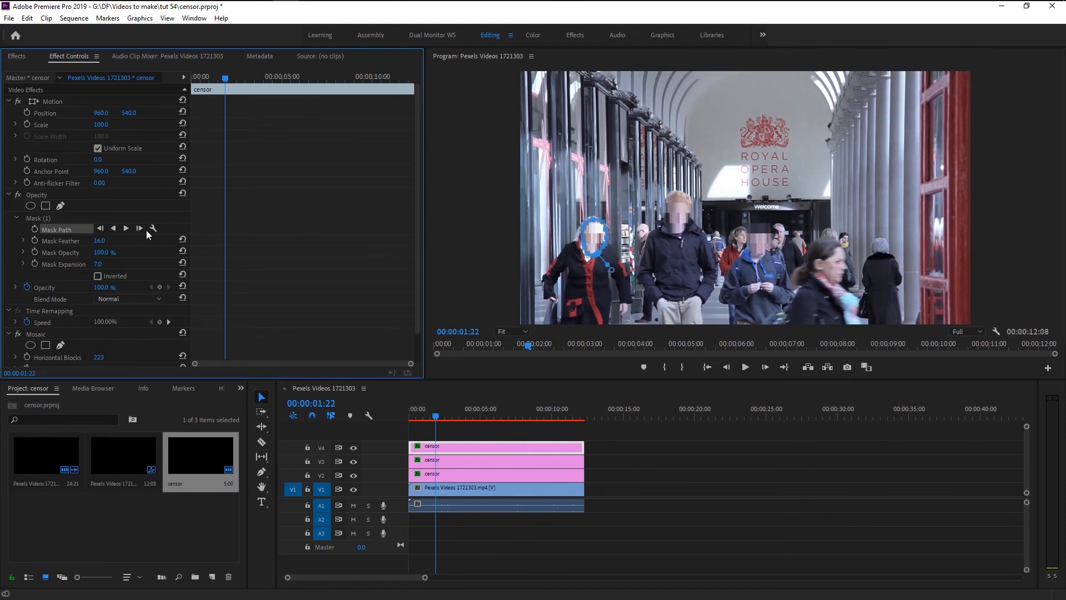
mouse_move(125, 227)
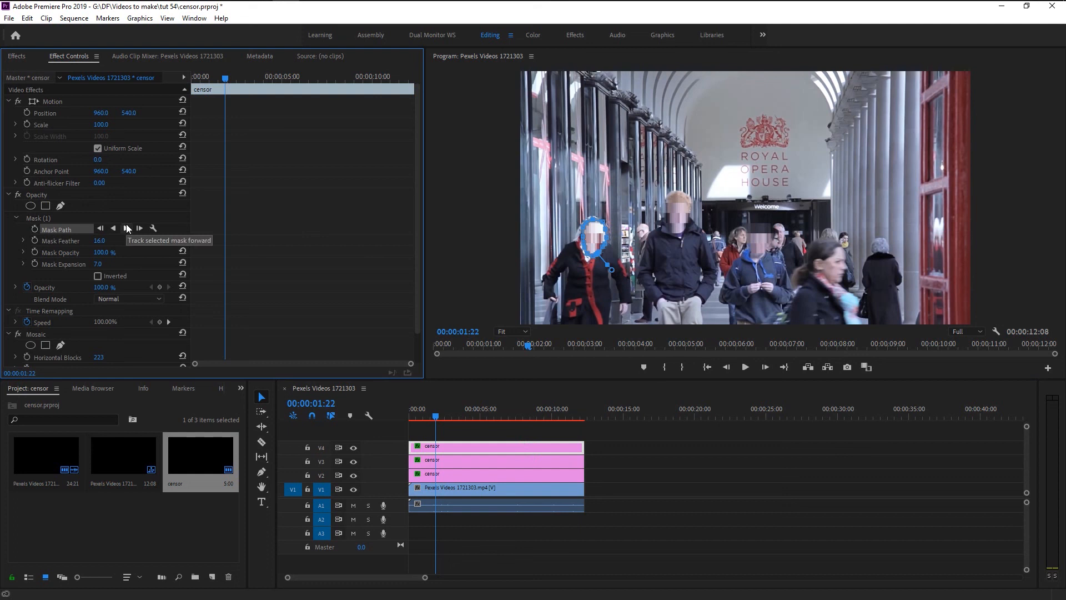
mouse_move(724, 281)
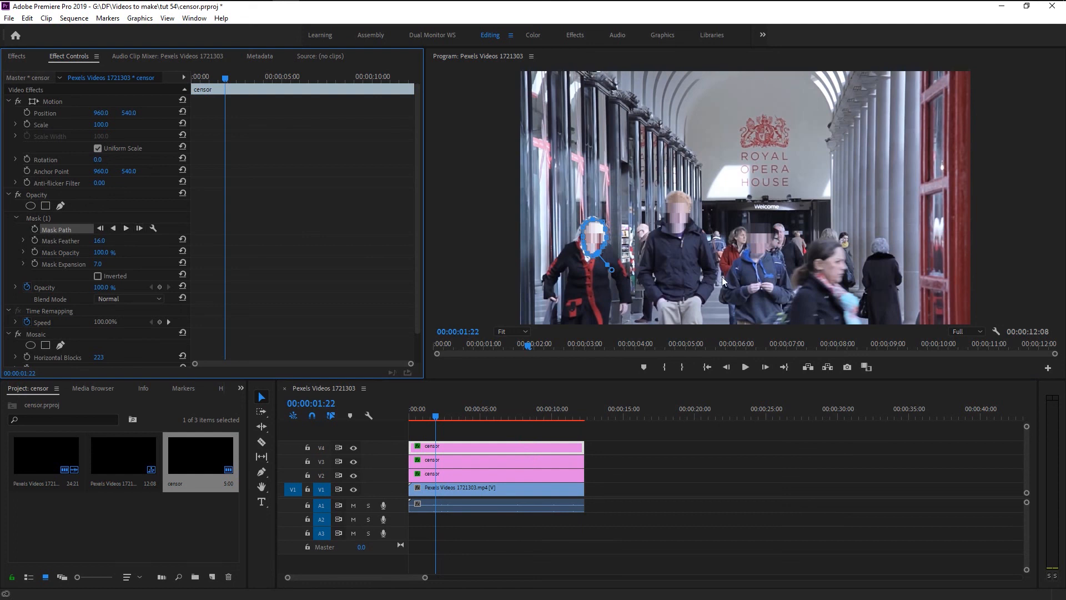